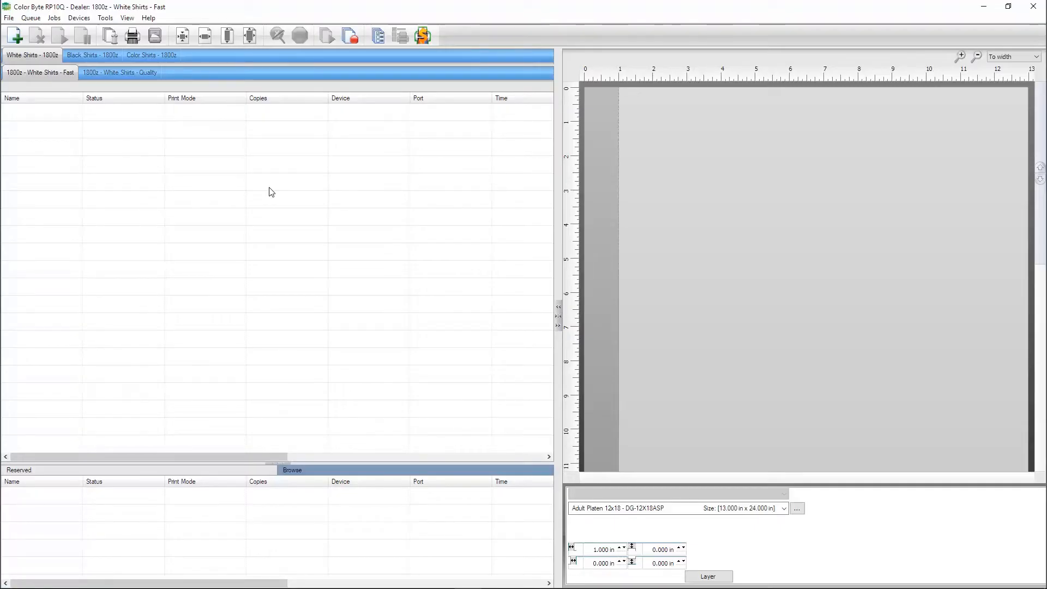
pyautogui.moveTo(204, 198)
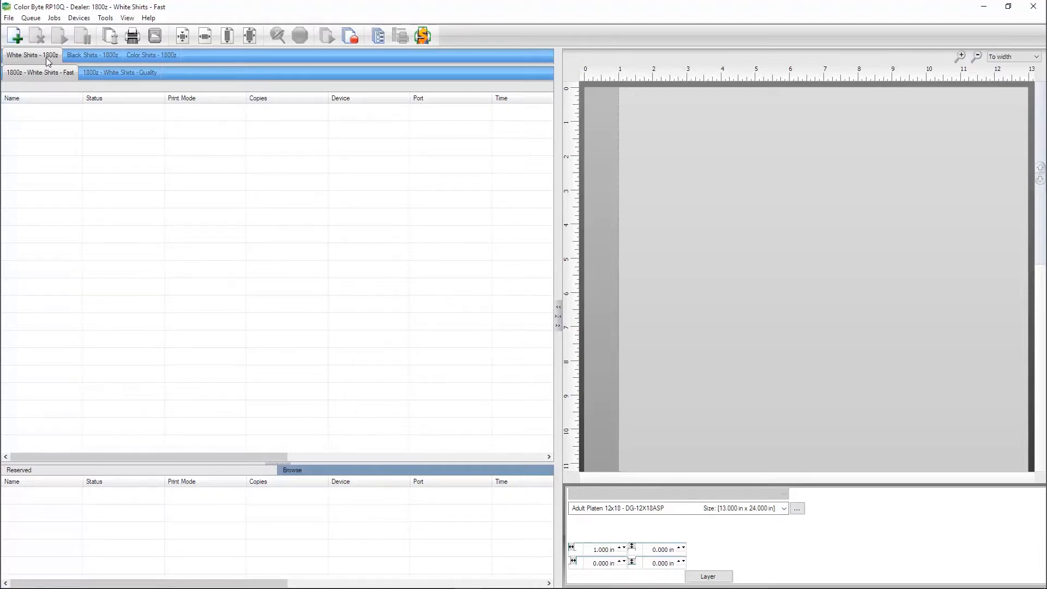
# Step: Browse the White, Black and Color Shirts queues, ending on 1800z Colored Synthetic Shirt - Quality
pyautogui.click(119, 72)
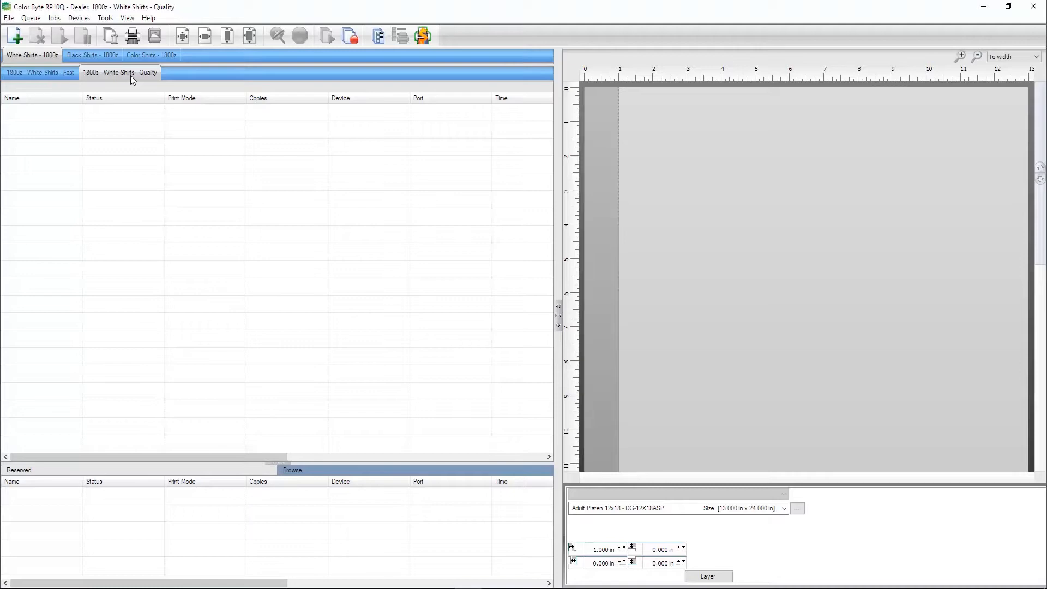
pyautogui.click(92, 55)
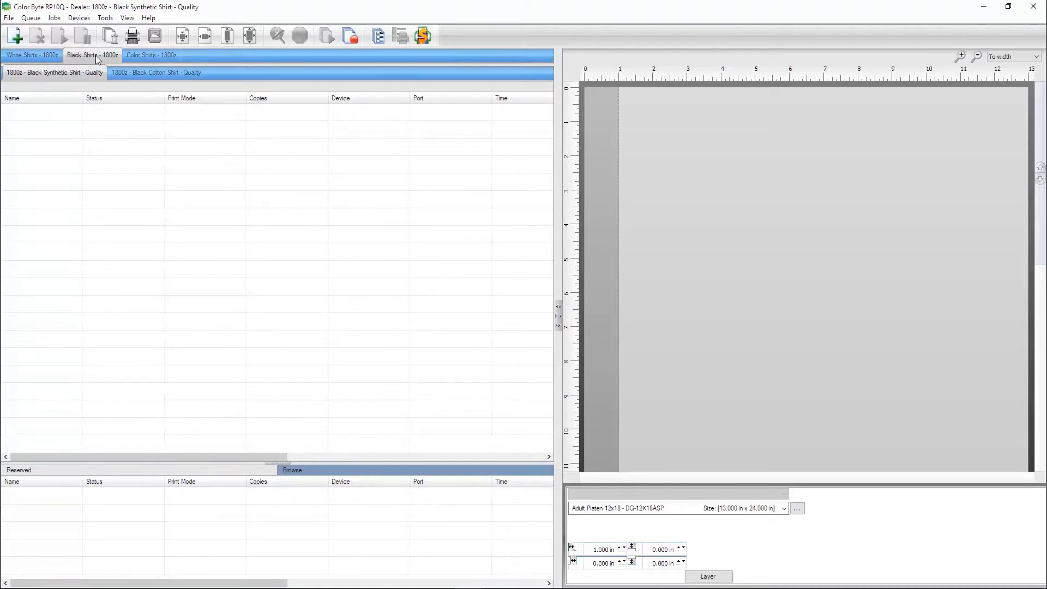
pyautogui.moveTo(92, 60)
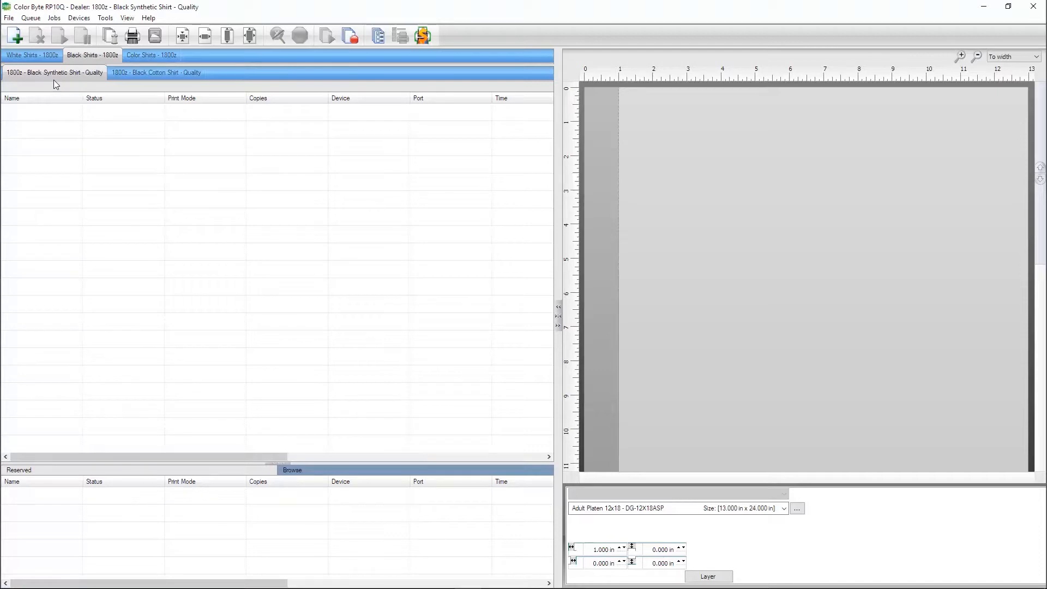
pyautogui.click(157, 72)
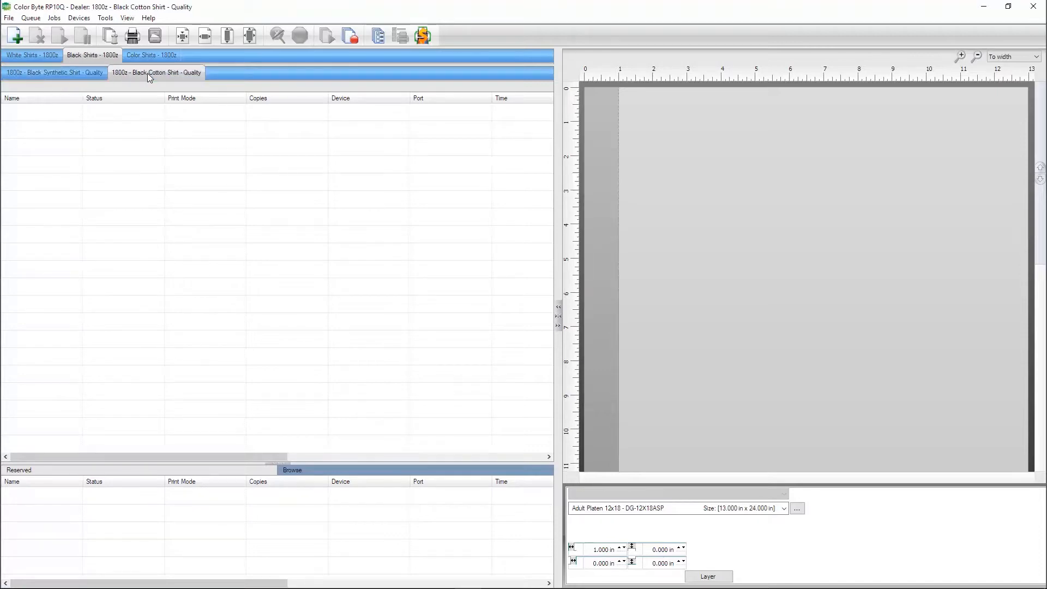
pyautogui.click(151, 55)
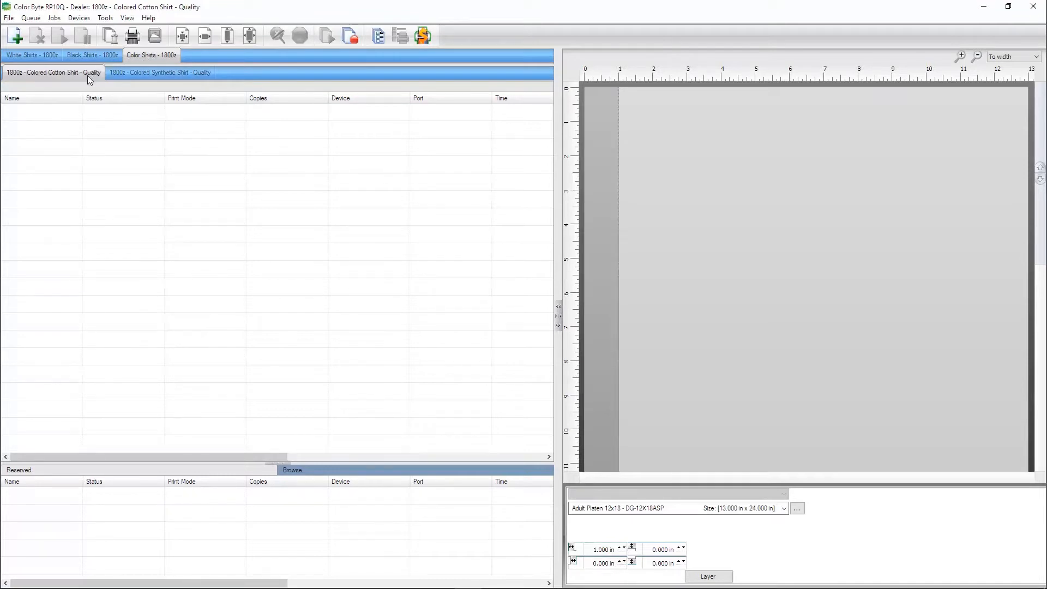
pyautogui.click(160, 72)
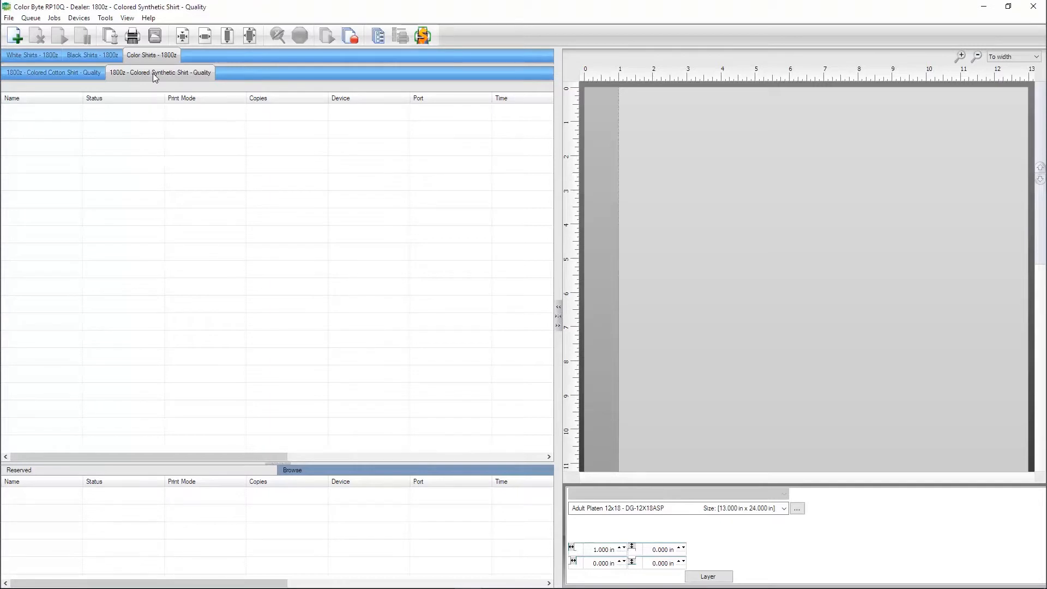
pyautogui.moveTo(178, 76)
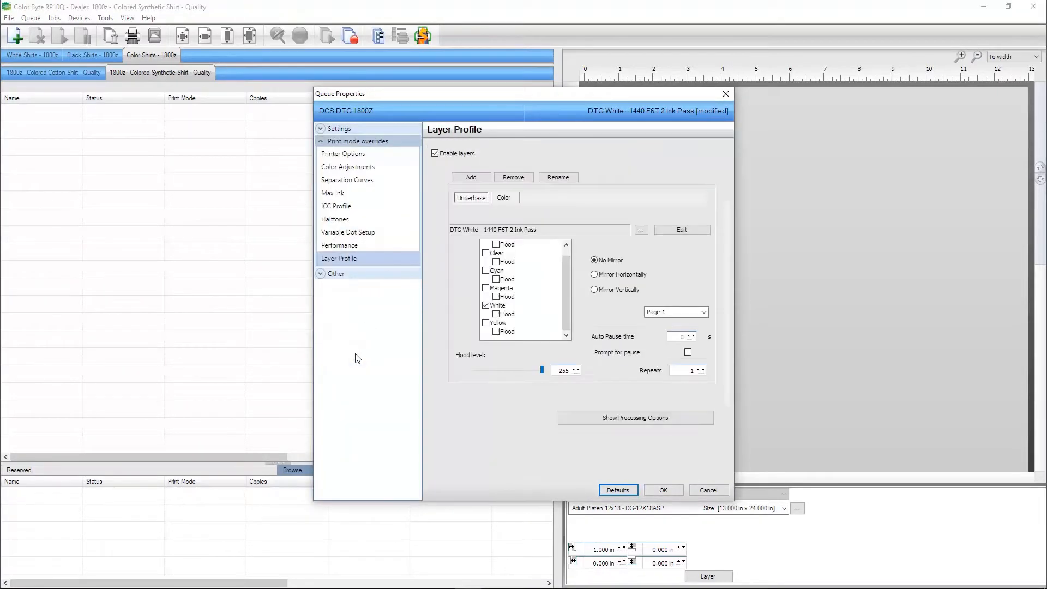
pyautogui.moveTo(375, 358)
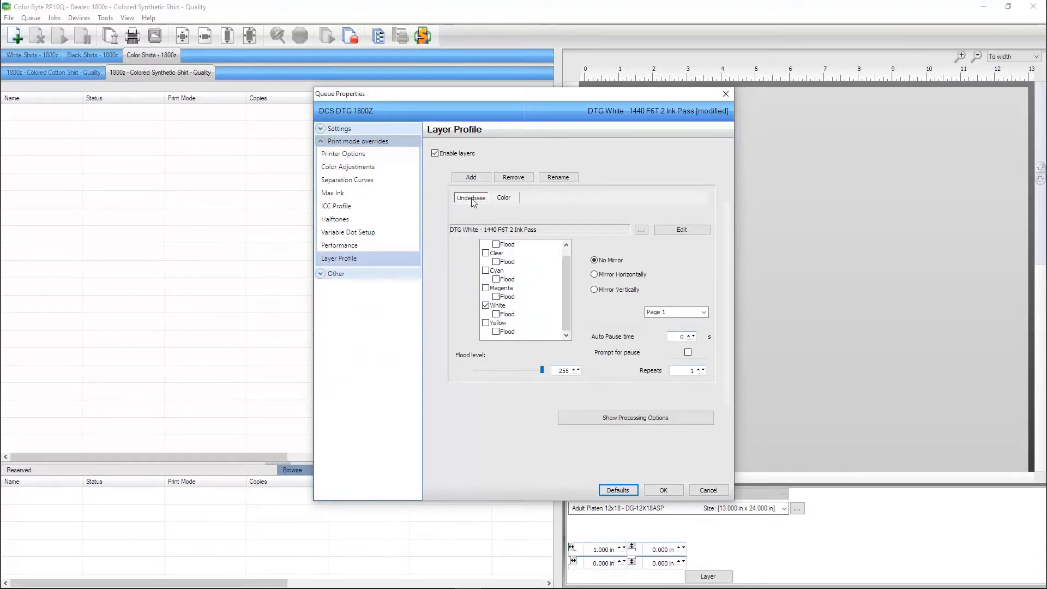
pyautogui.click(503, 197)
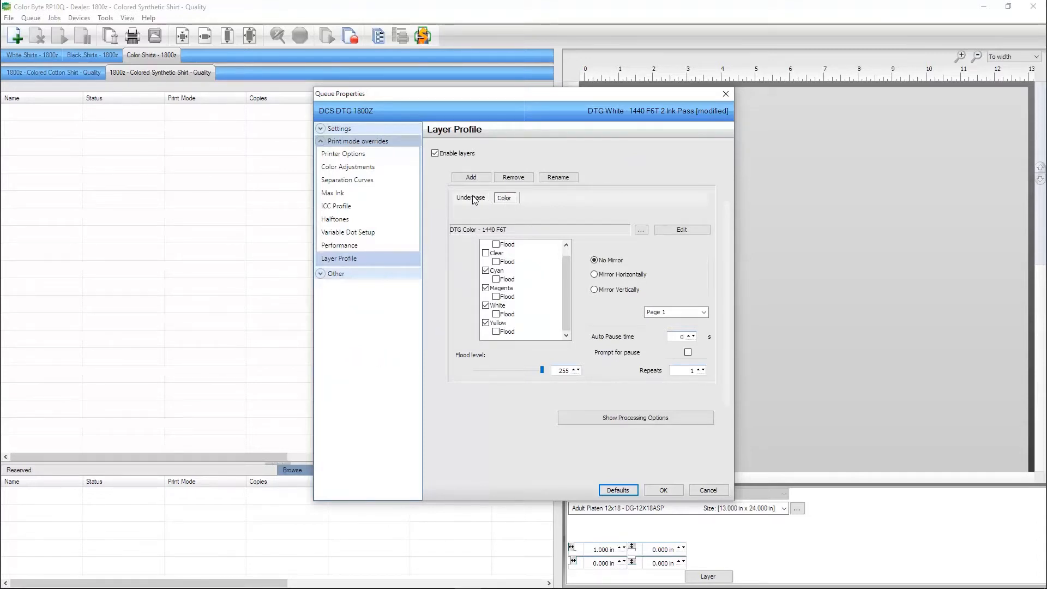
pyautogui.click(470, 197)
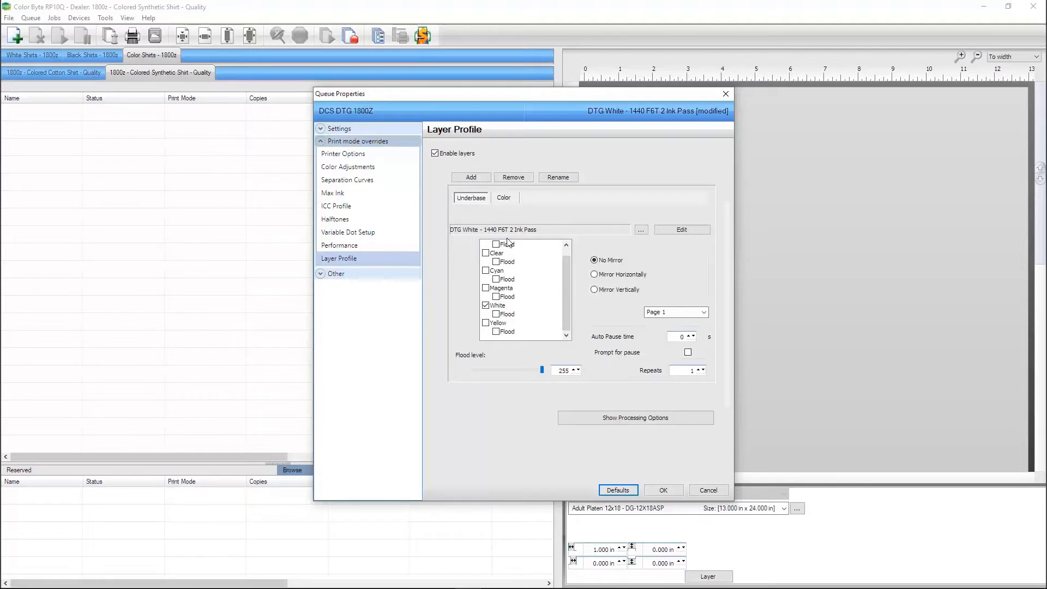
pyautogui.click(634, 417)
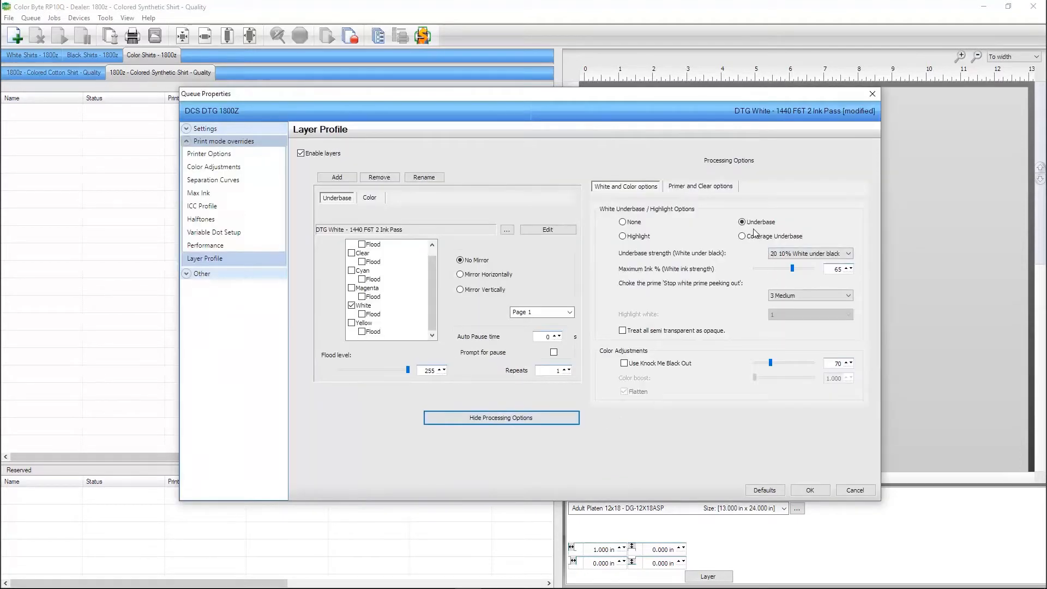
pyautogui.click(741, 222)
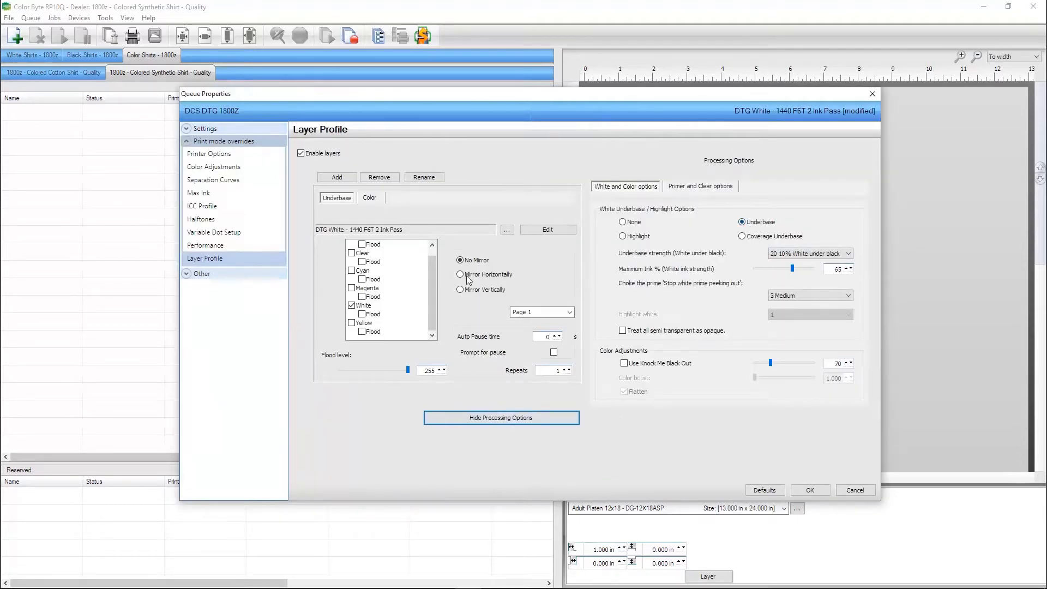
pyautogui.click(369, 197)
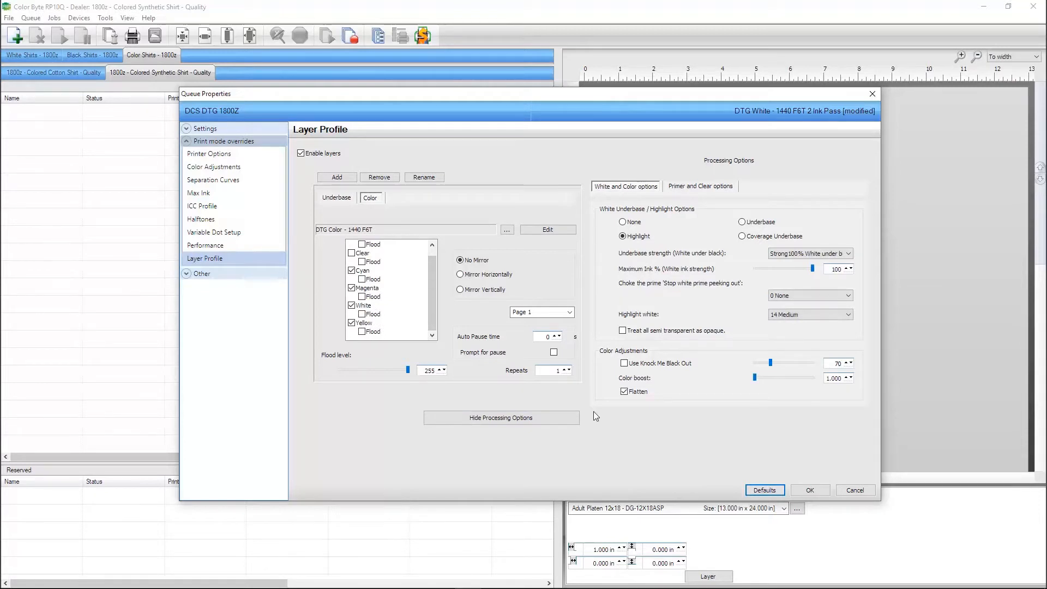
pyautogui.moveTo(799, 479)
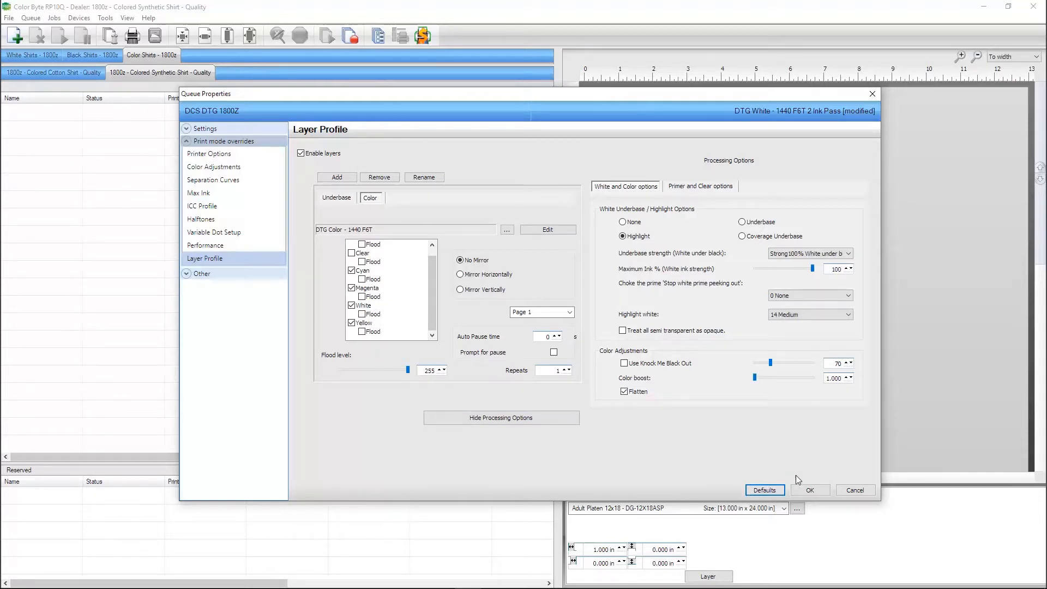
pyautogui.click(810, 489)
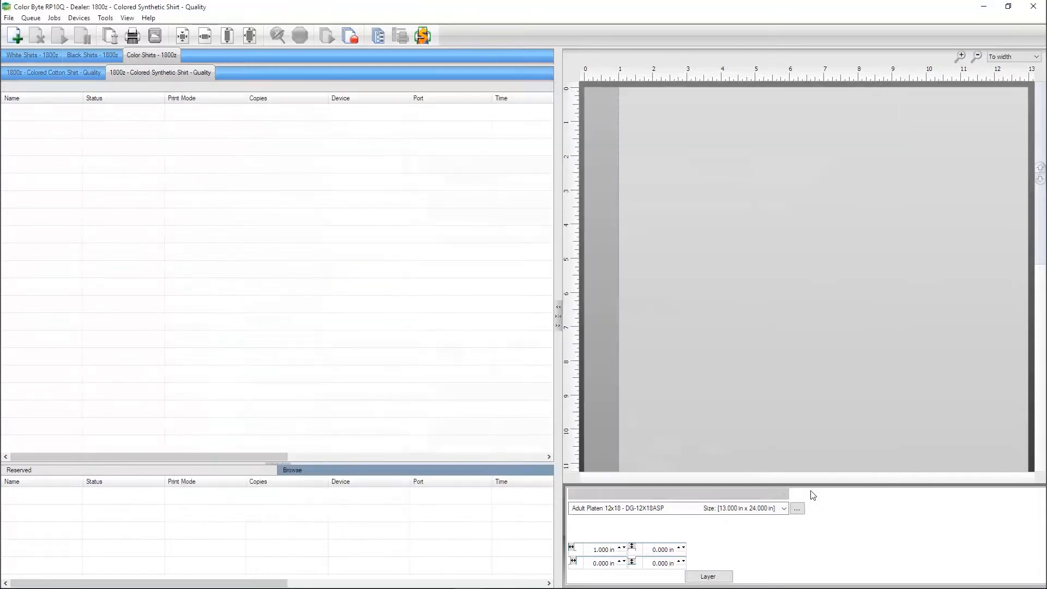
# Step: Import GreenIguana_Transparency.png from the DTG Designs folder
pyautogui.click(9, 17)
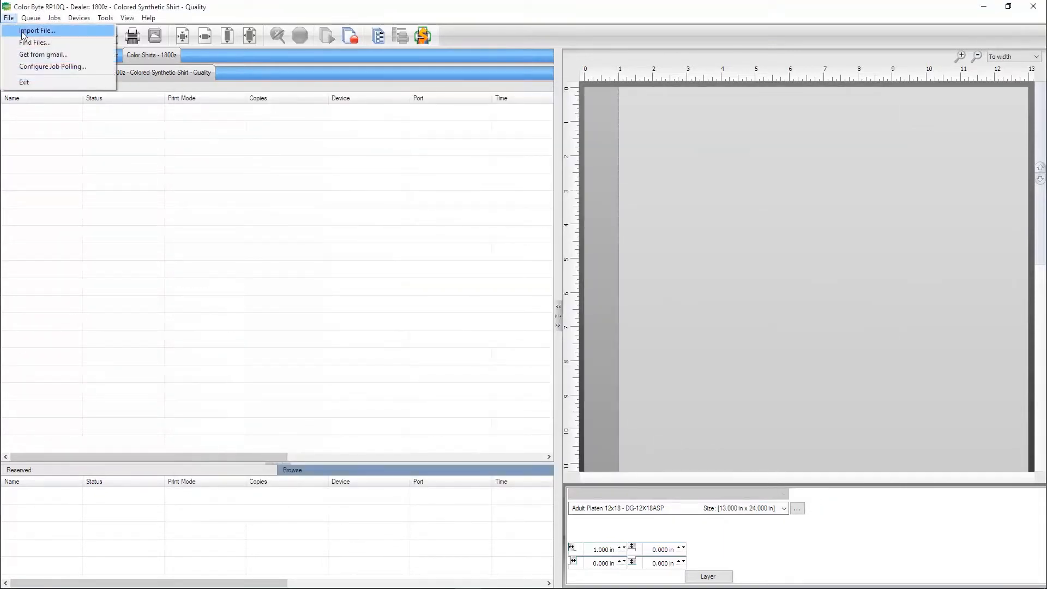
pyautogui.click(36, 31)
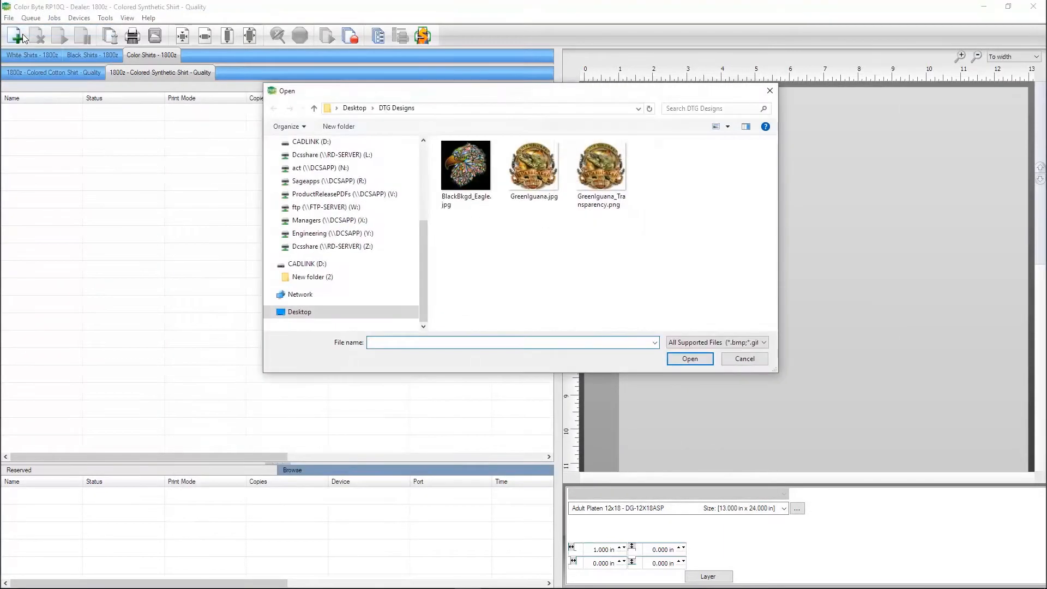
pyautogui.click(600, 163)
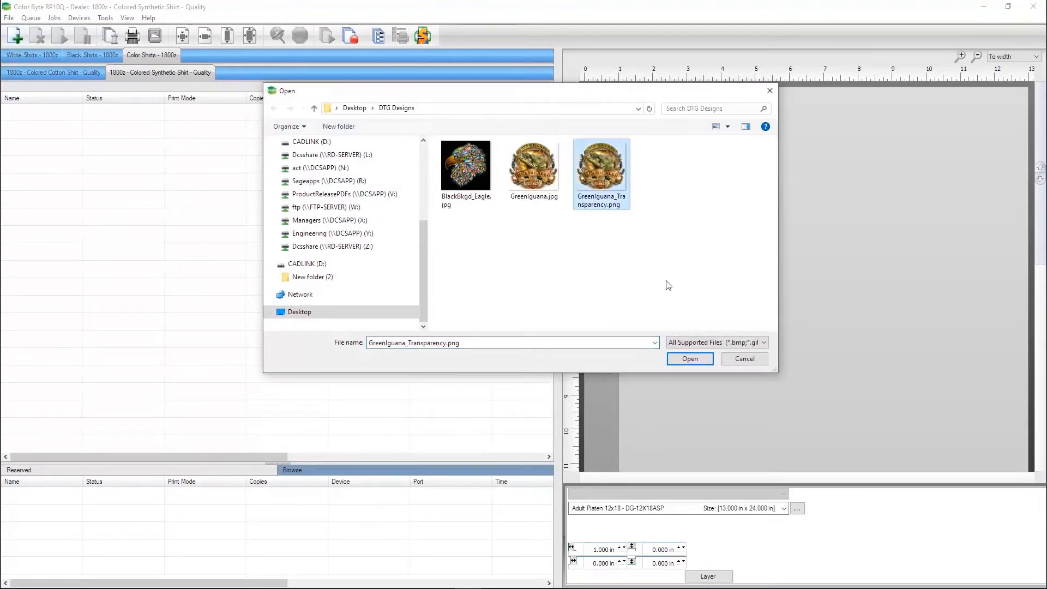
pyautogui.click(690, 359)
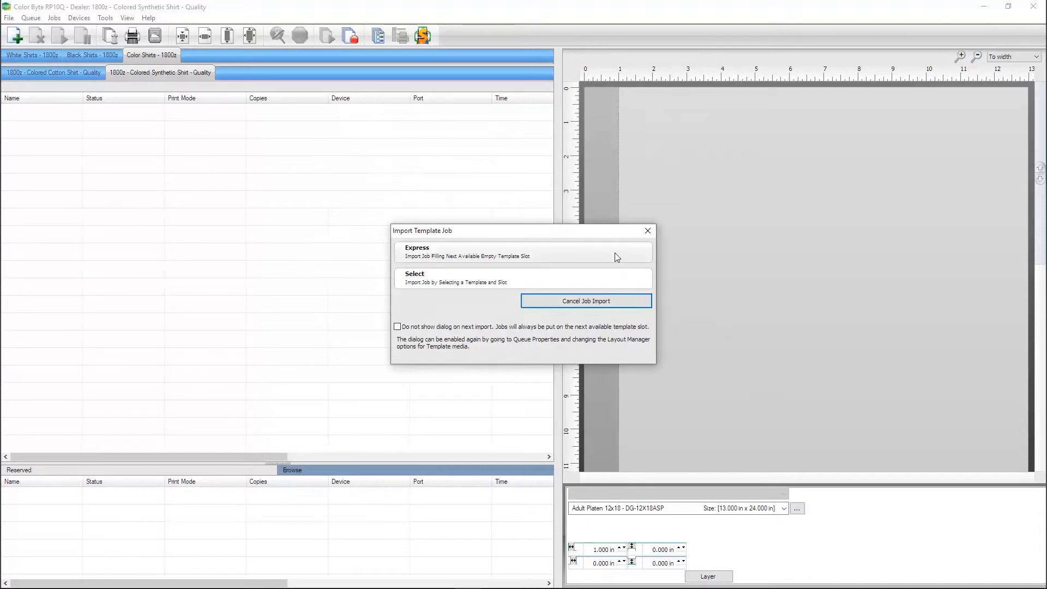
# Step: Add the iguana design as an Express template job and drag it lower on the platen
pyautogui.click(523, 252)
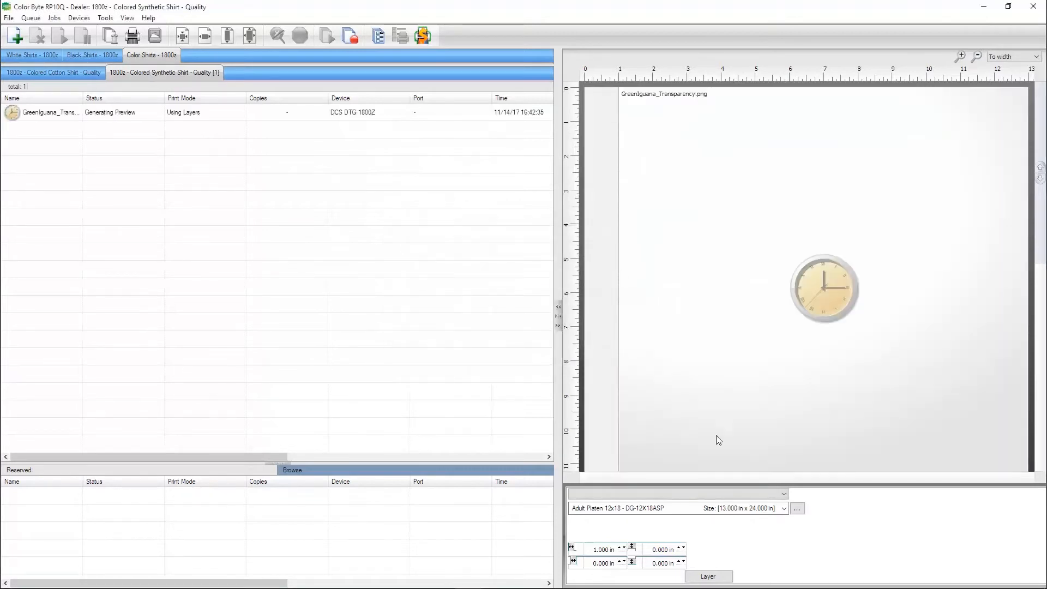
pyautogui.click(784, 508)
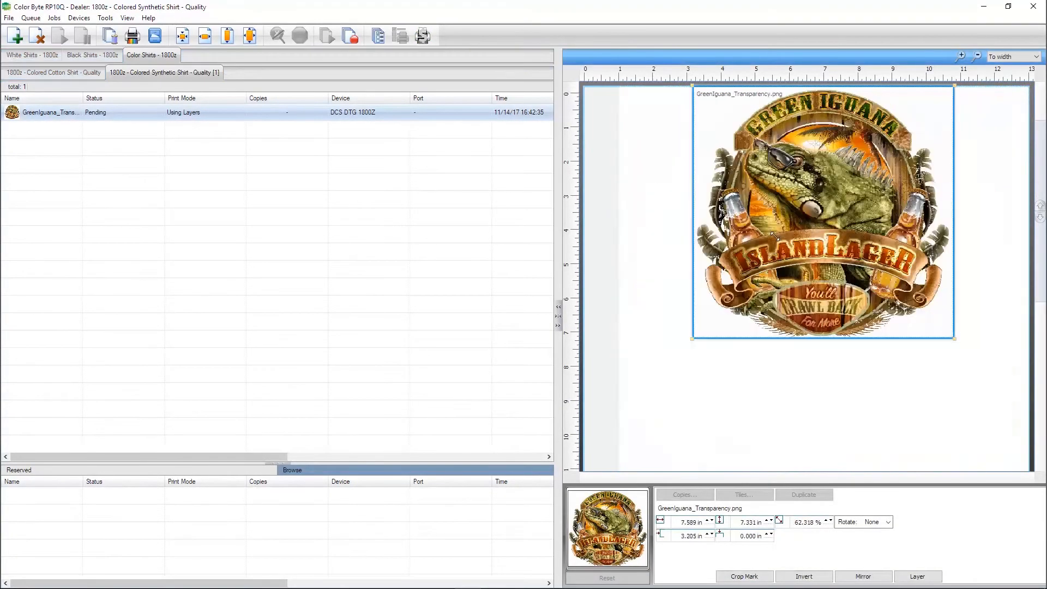
pyautogui.moveTo(821, 200); pyautogui.dragTo(821, 280)
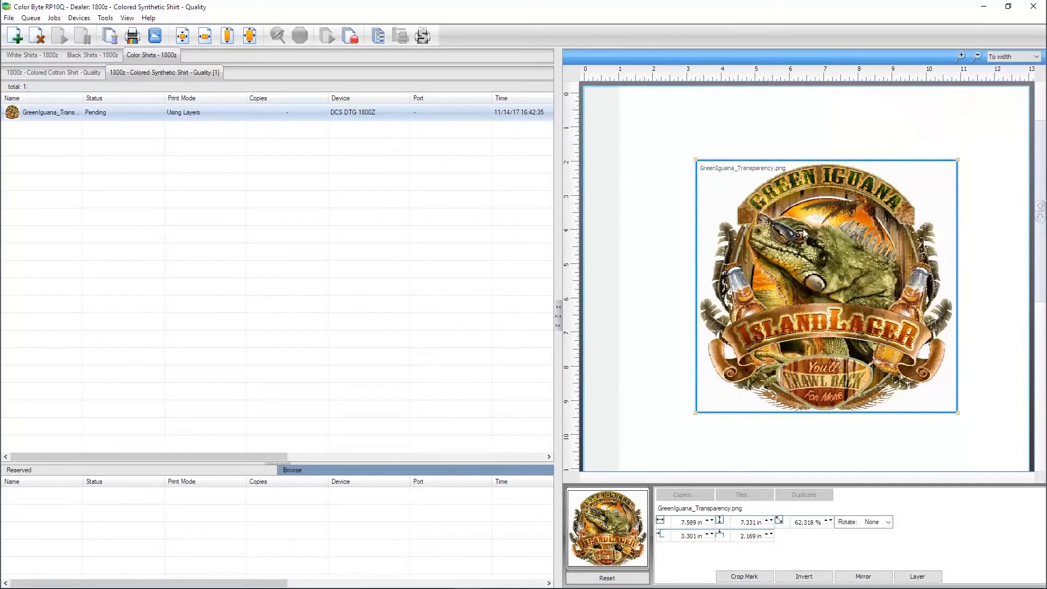
pyautogui.click(887, 521)
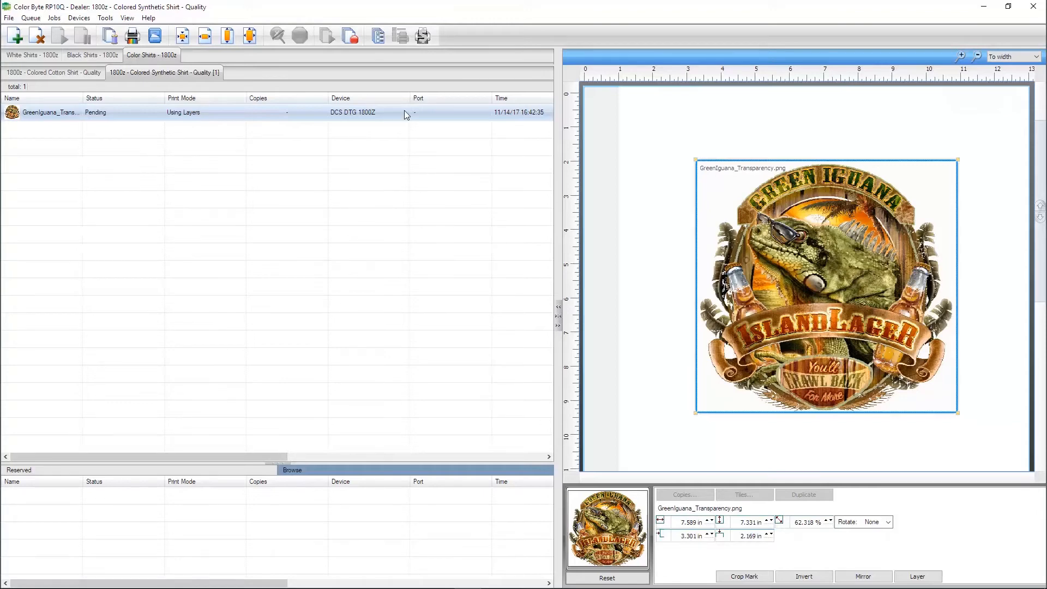
# Step: Apply RIP Only to the iguana job and bring up the resulting page output's commands
pyautogui.rightClick(50, 111)
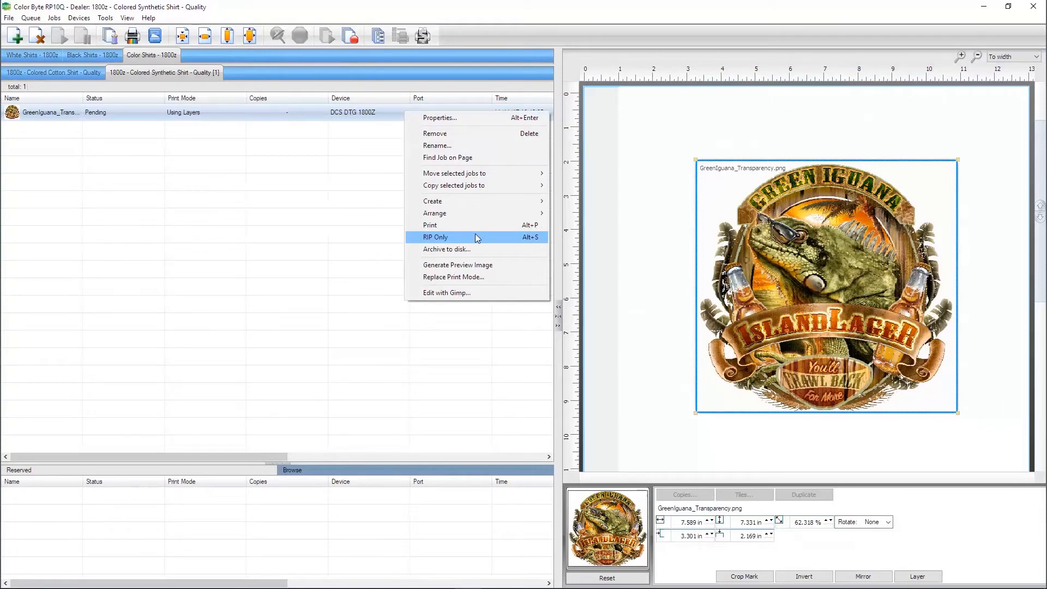
pyautogui.click(435, 237)
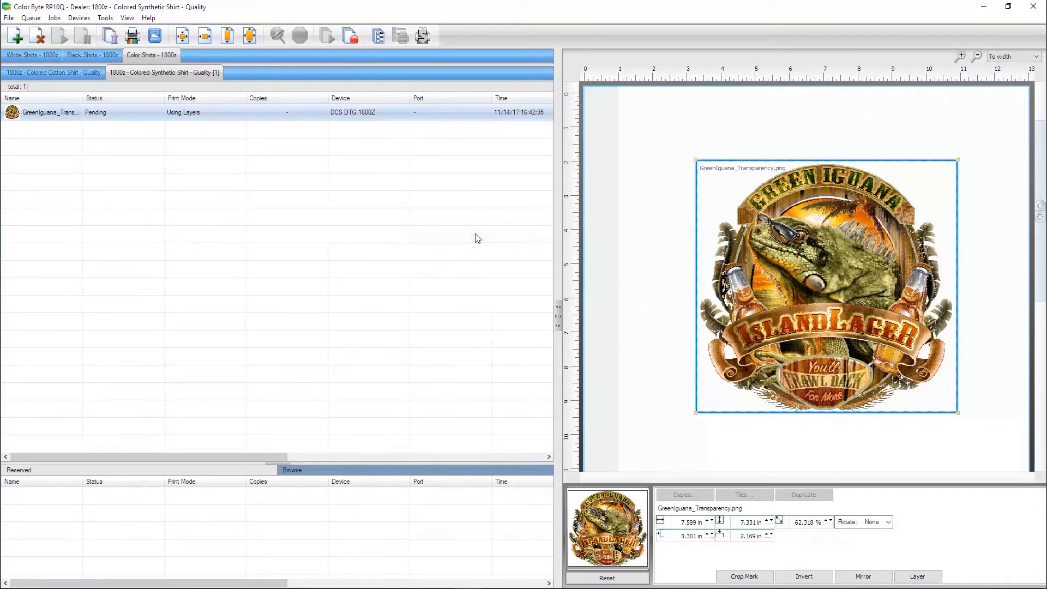
pyautogui.rightClick(50, 111)
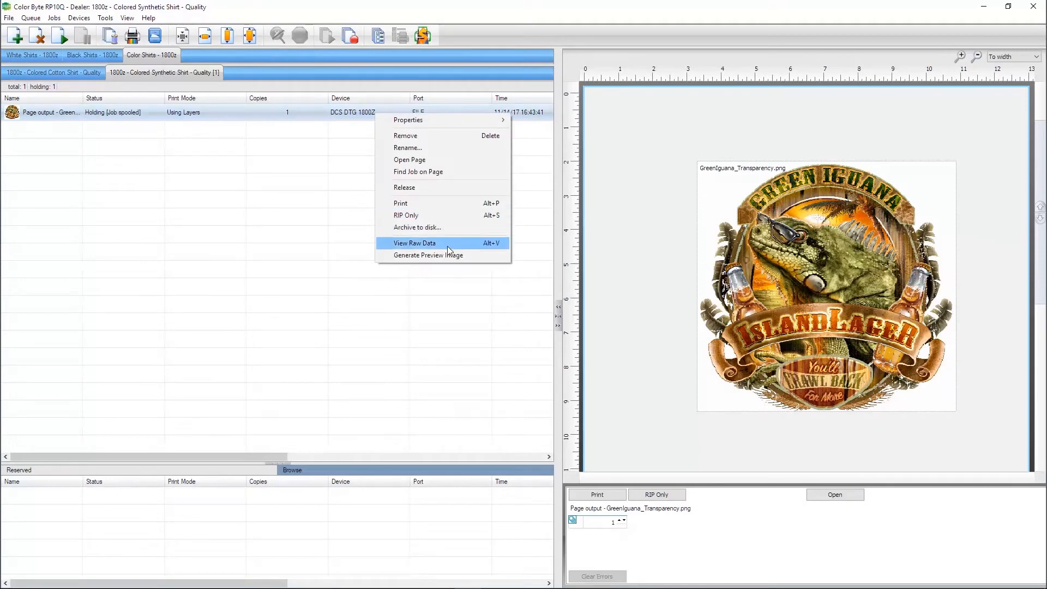
# Step: View the iguana output's raw data in black with only Layer 1 White shown, then close it
pyautogui.click(414, 242)
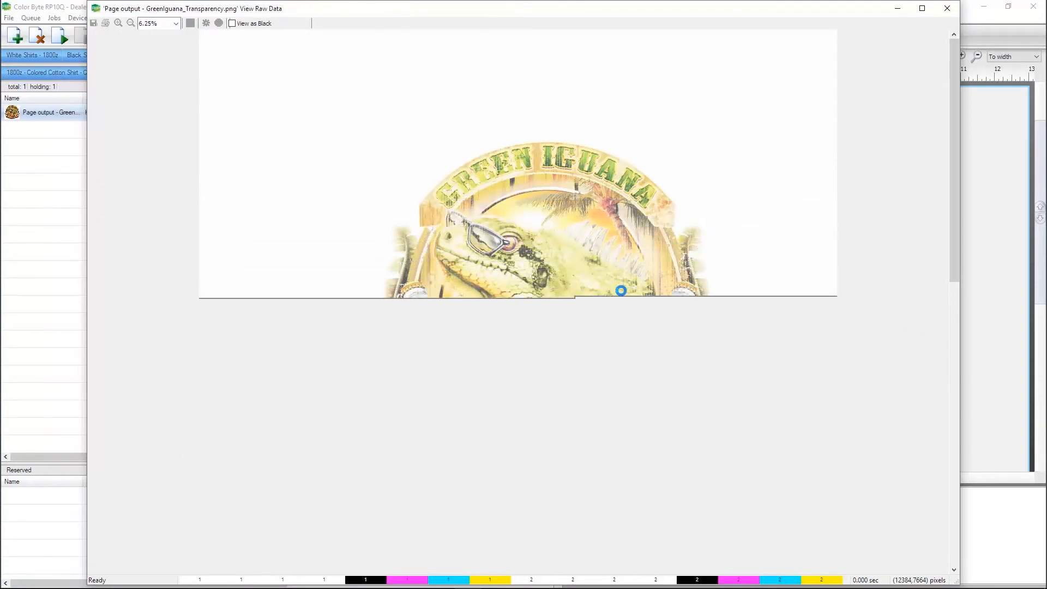
pyautogui.scroll(-3)
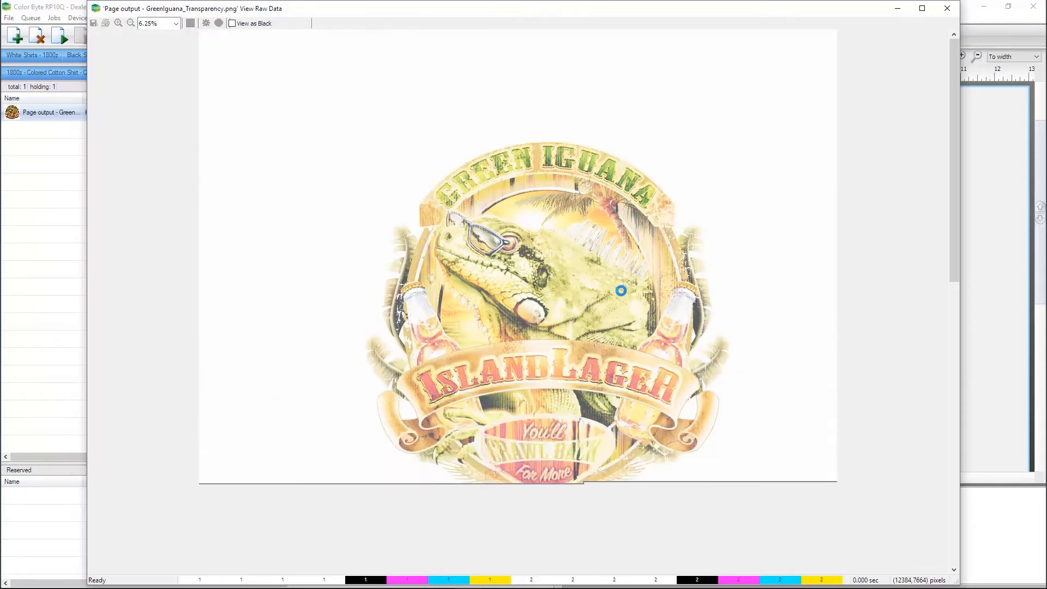
pyautogui.click(191, 23)
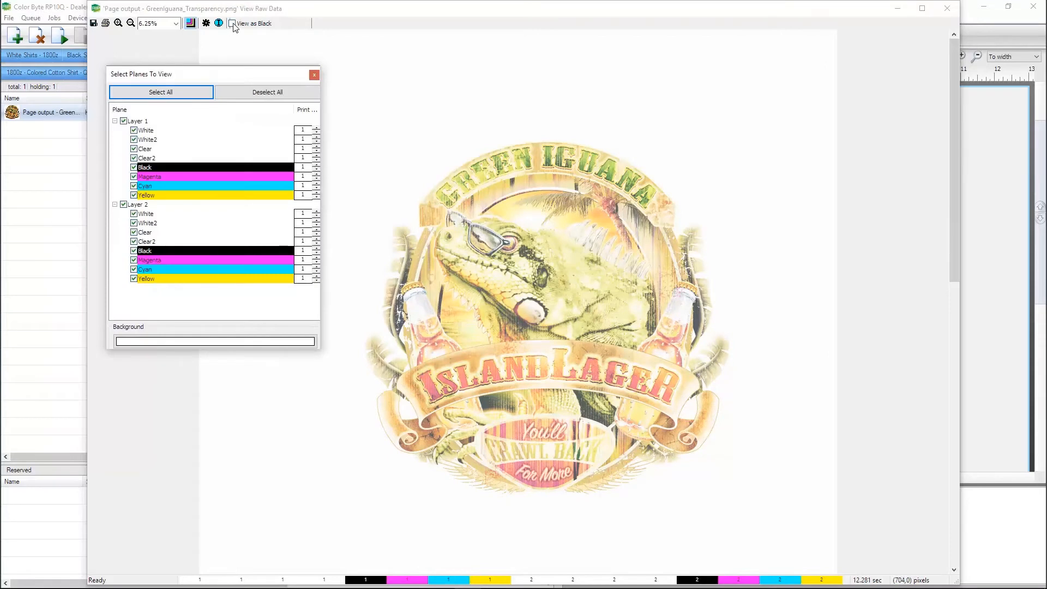
pyautogui.click(233, 23)
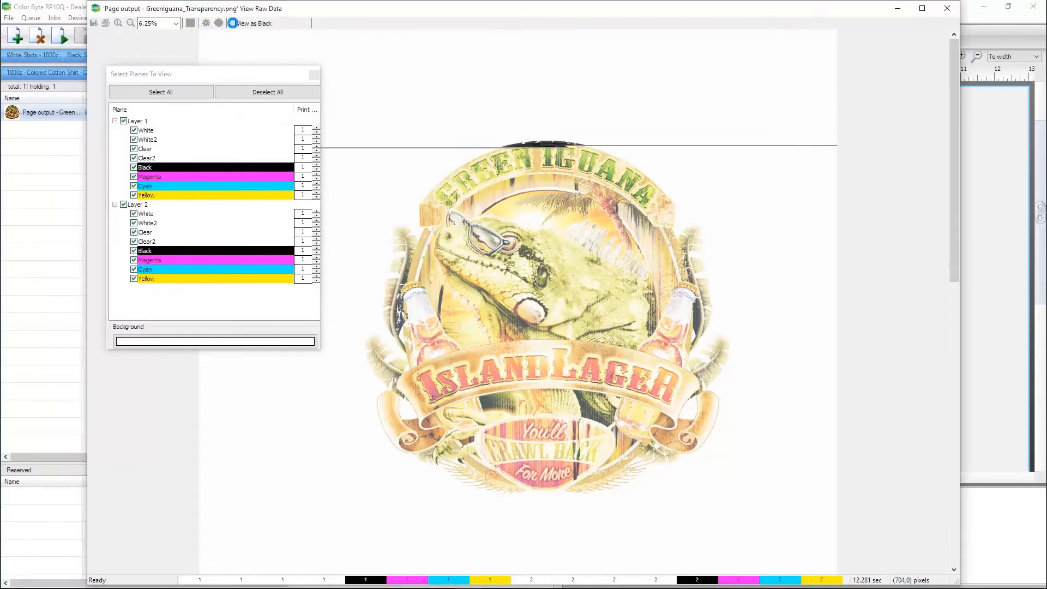
pyautogui.click(231, 23)
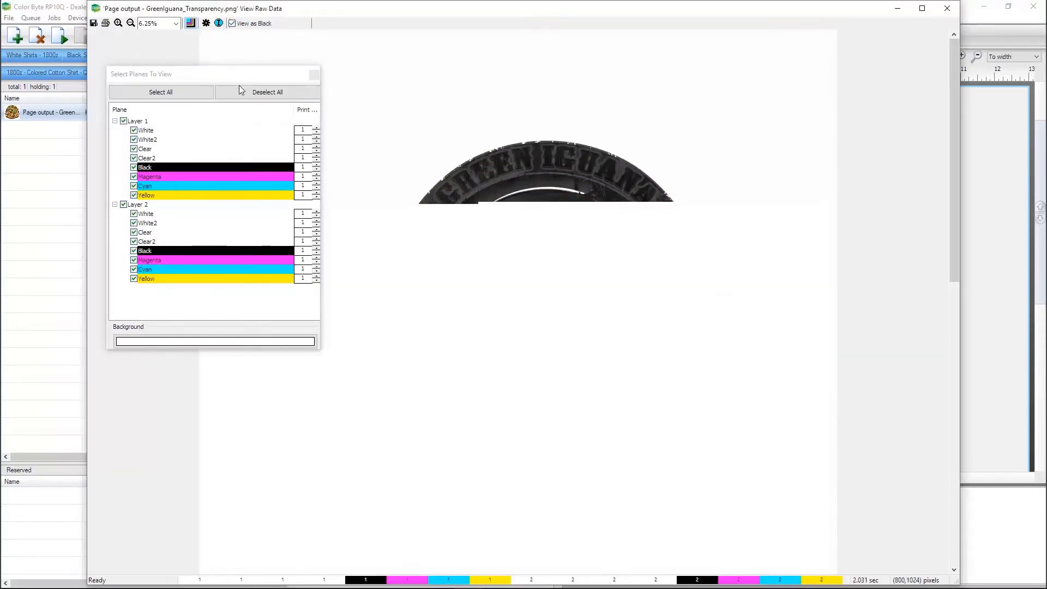
pyautogui.click(266, 92)
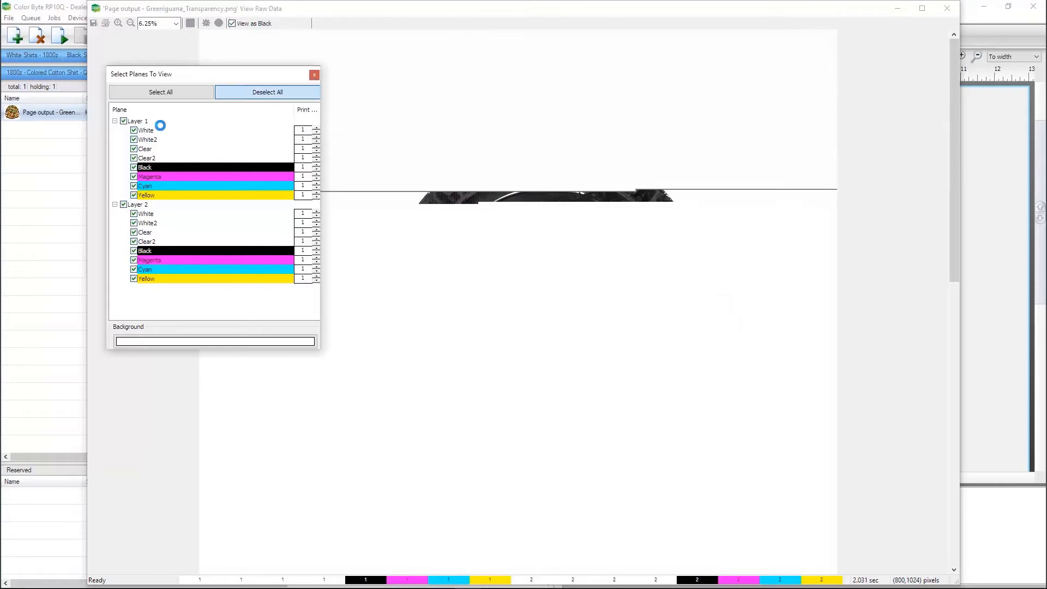
pyautogui.click(268, 92)
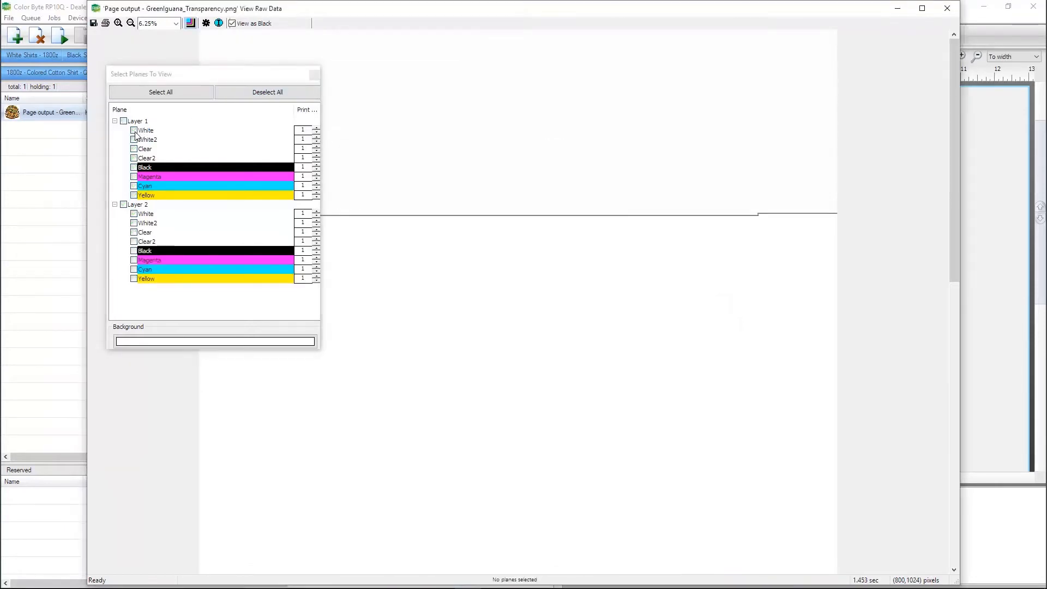
pyautogui.click(133, 130)
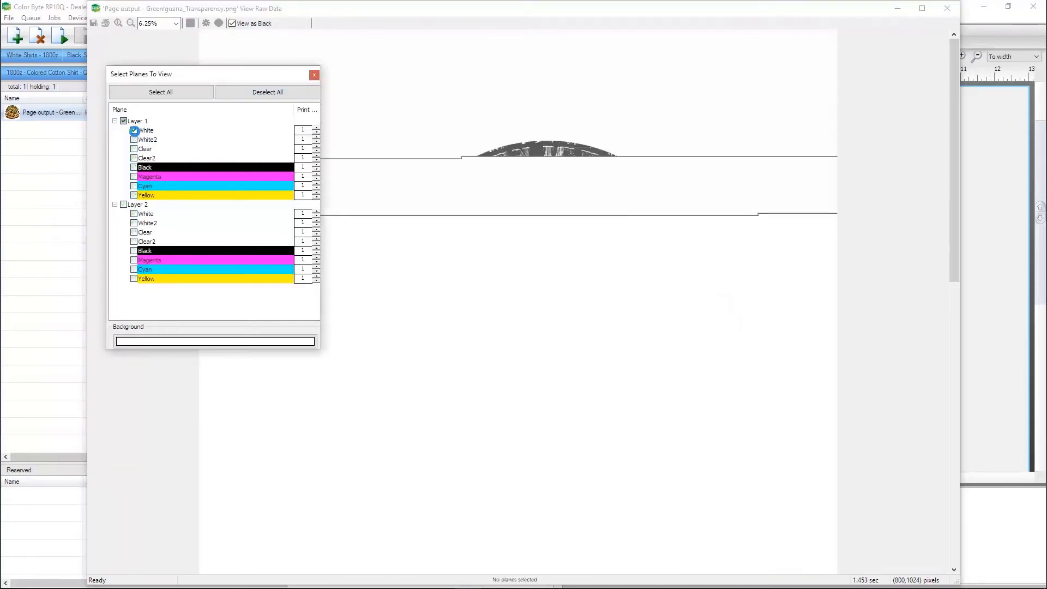
pyautogui.click(134, 130)
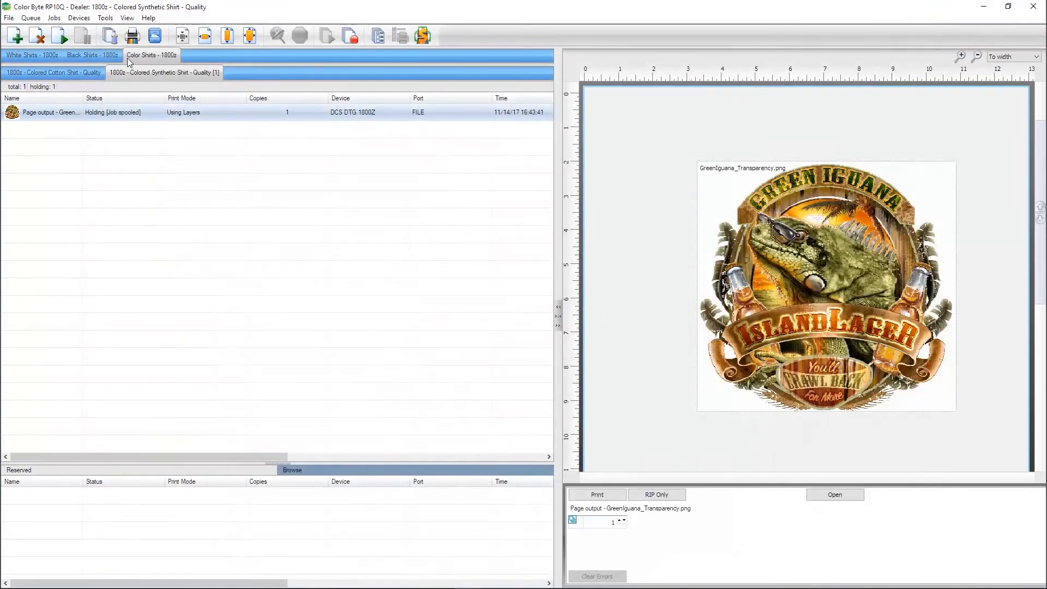
# Step: Switch to the Black Shirts queue and import BlackBkgd_Eagle.jpg
pyautogui.click(92, 54)
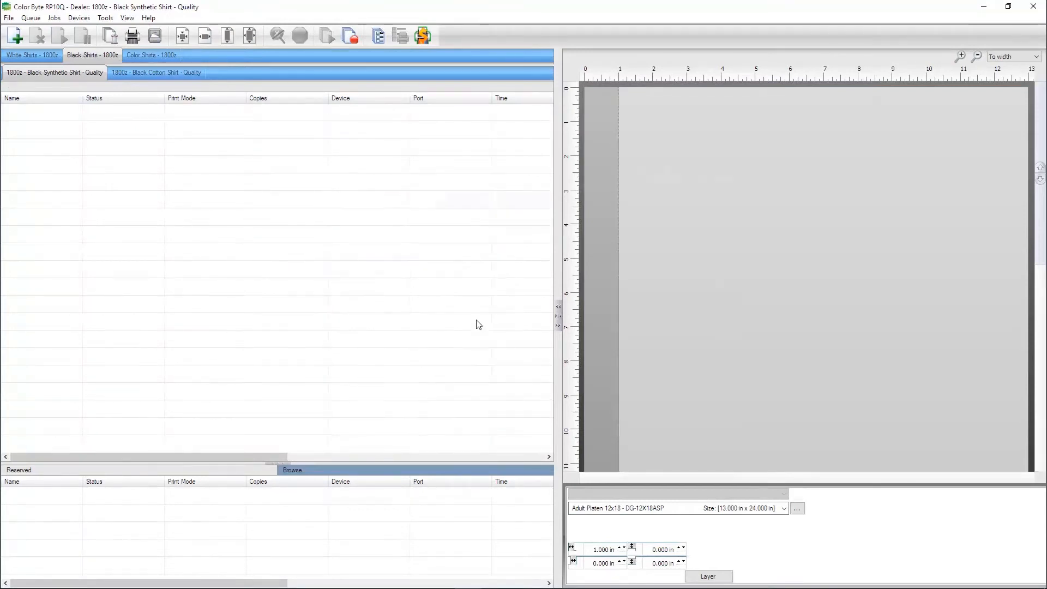
pyautogui.click(9, 18)
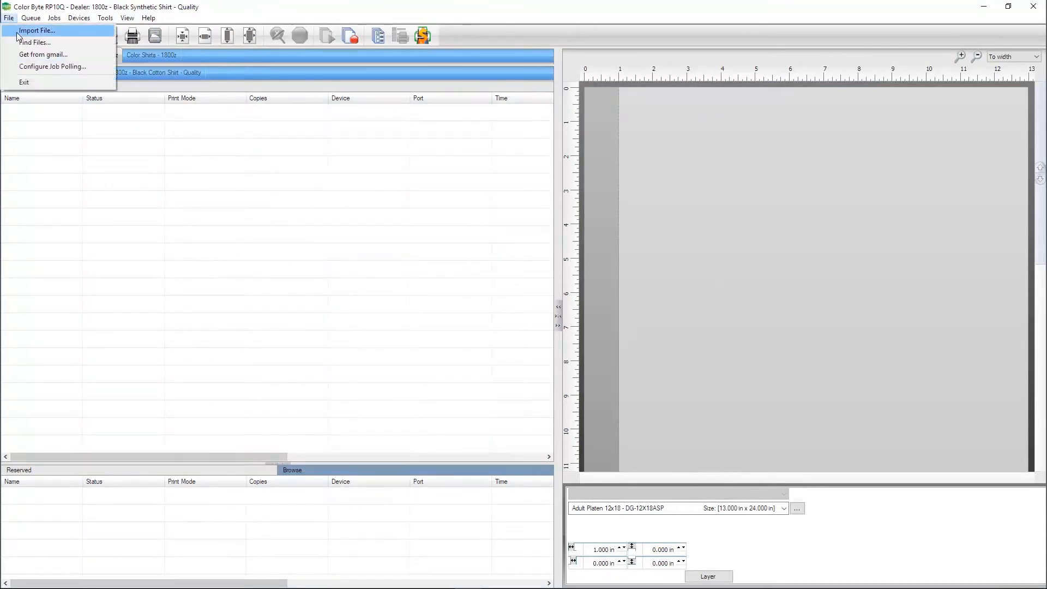
pyautogui.click(37, 31)
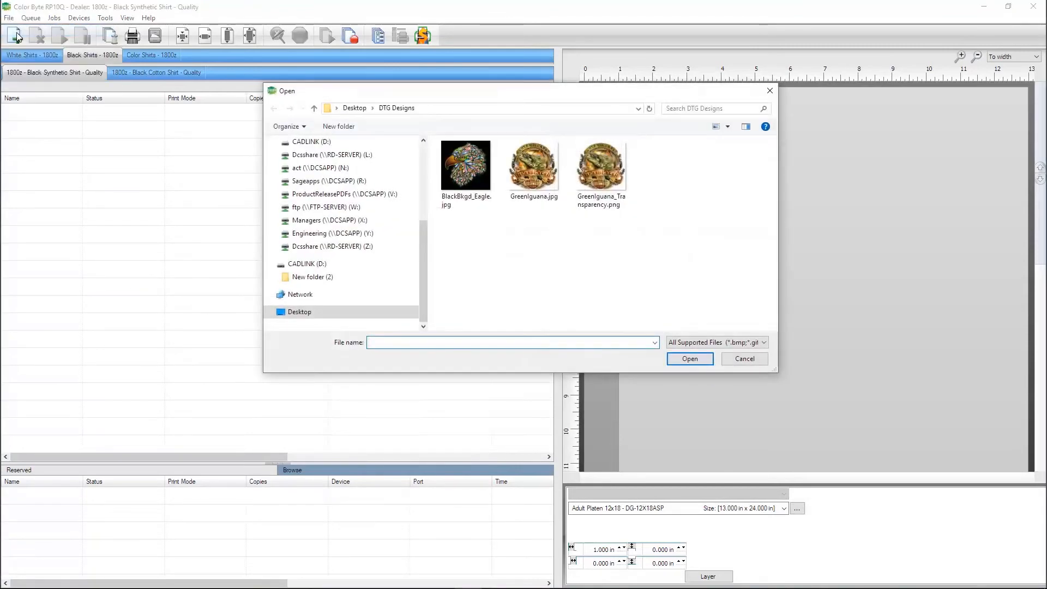
pyautogui.click(465, 164)
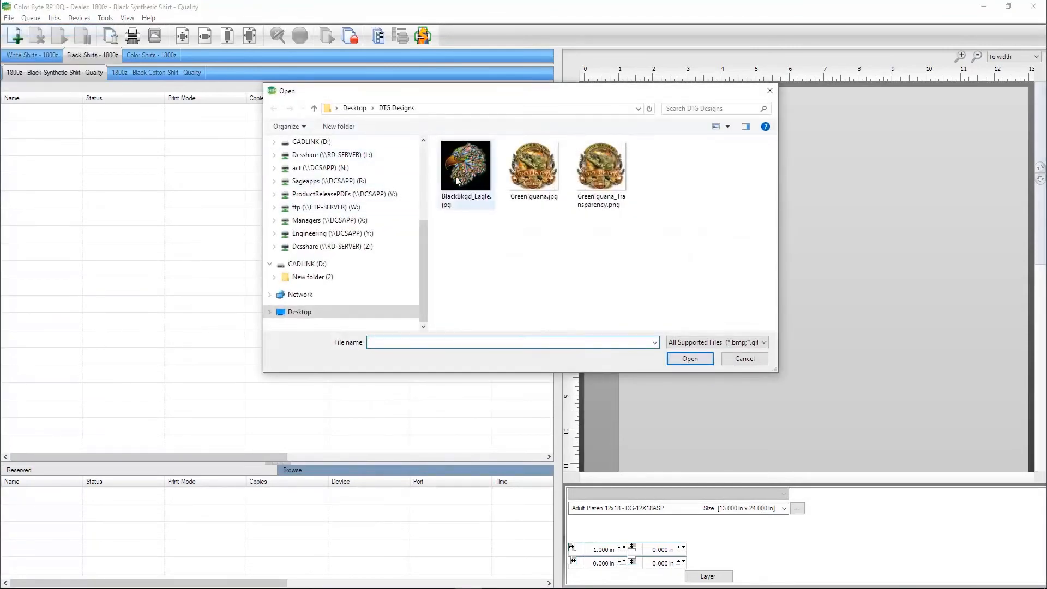
pyautogui.click(465, 165)
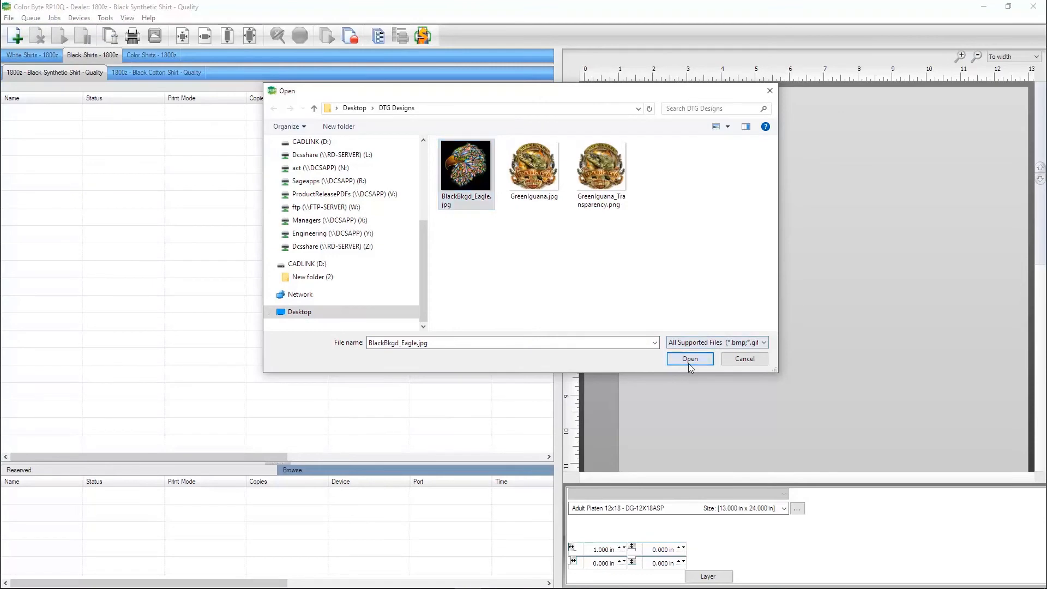
pyautogui.click(689, 359)
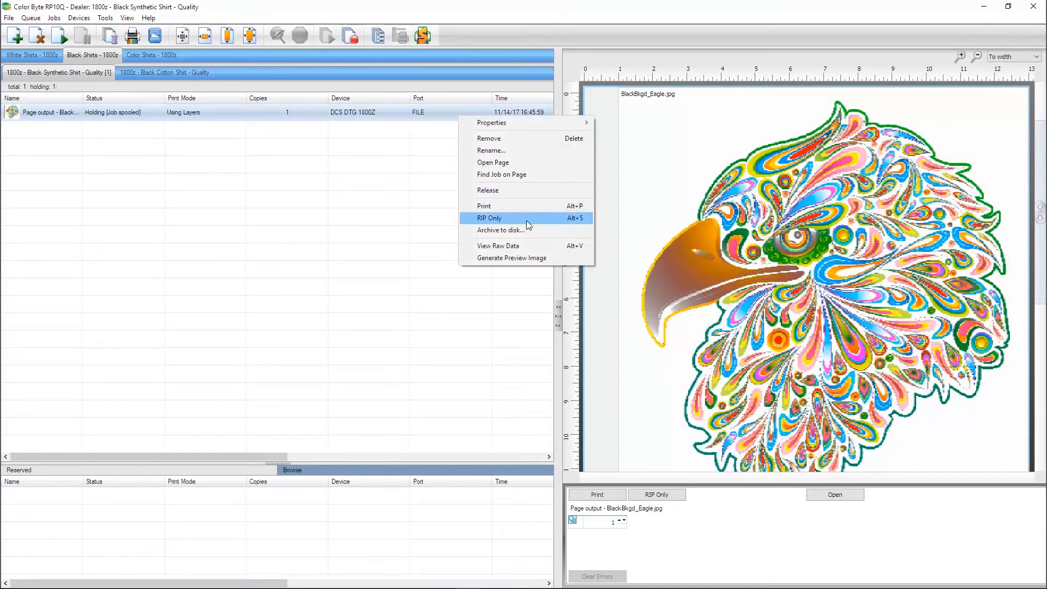
# Step: View the eagle output's raw data in black with only the White plane, then close it
pyautogui.click(497, 246)
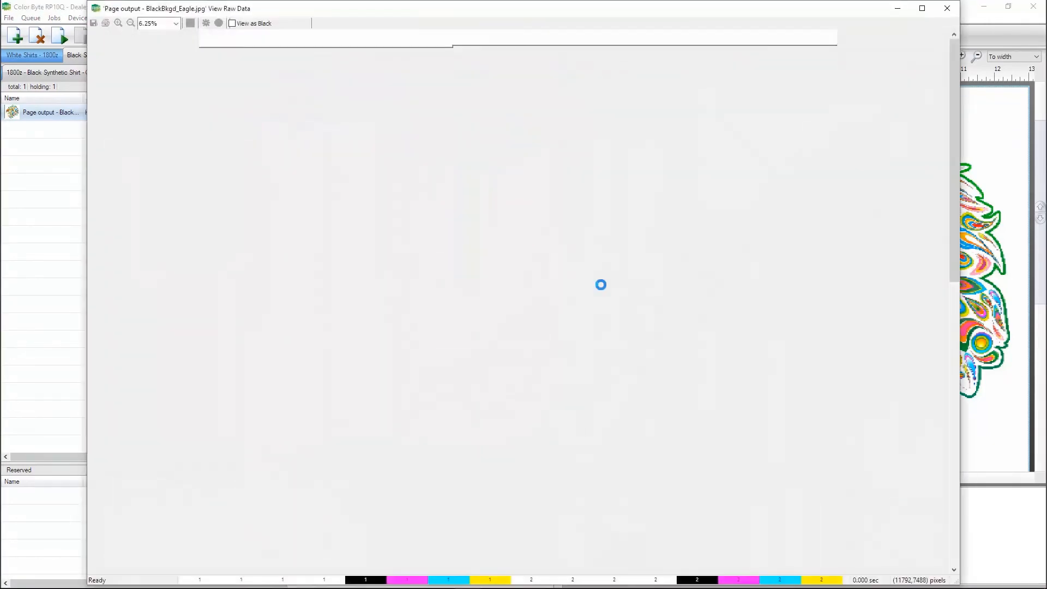
pyautogui.click(231, 23)
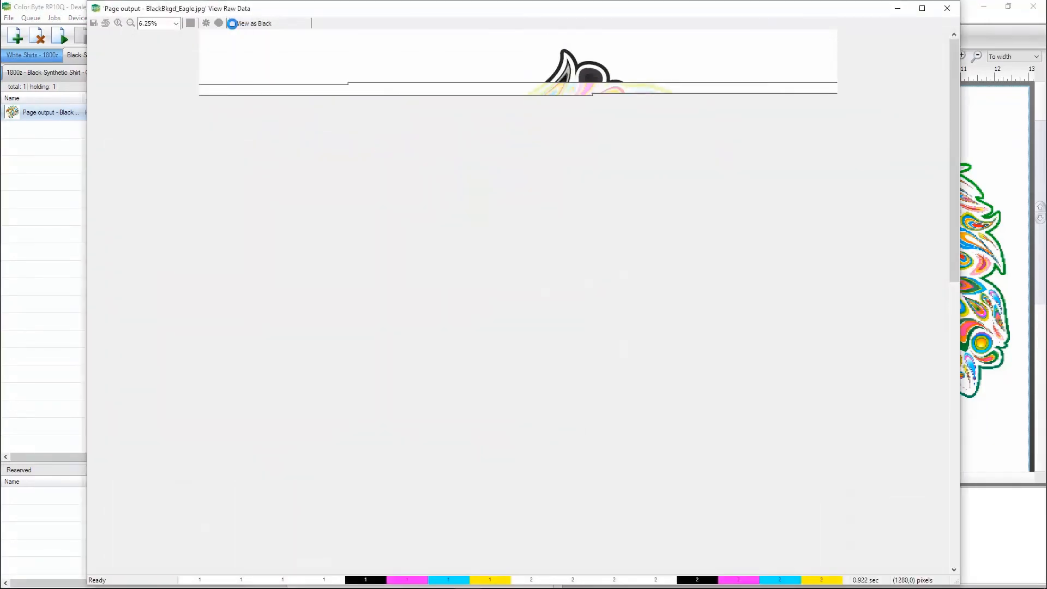
pyautogui.click(190, 23)
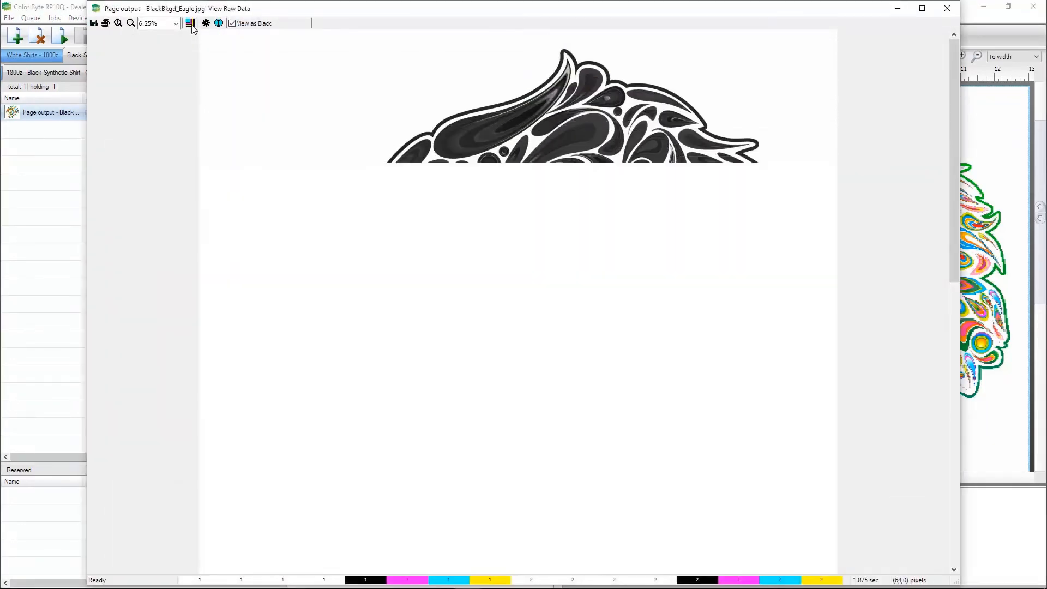
pyautogui.click(191, 23)
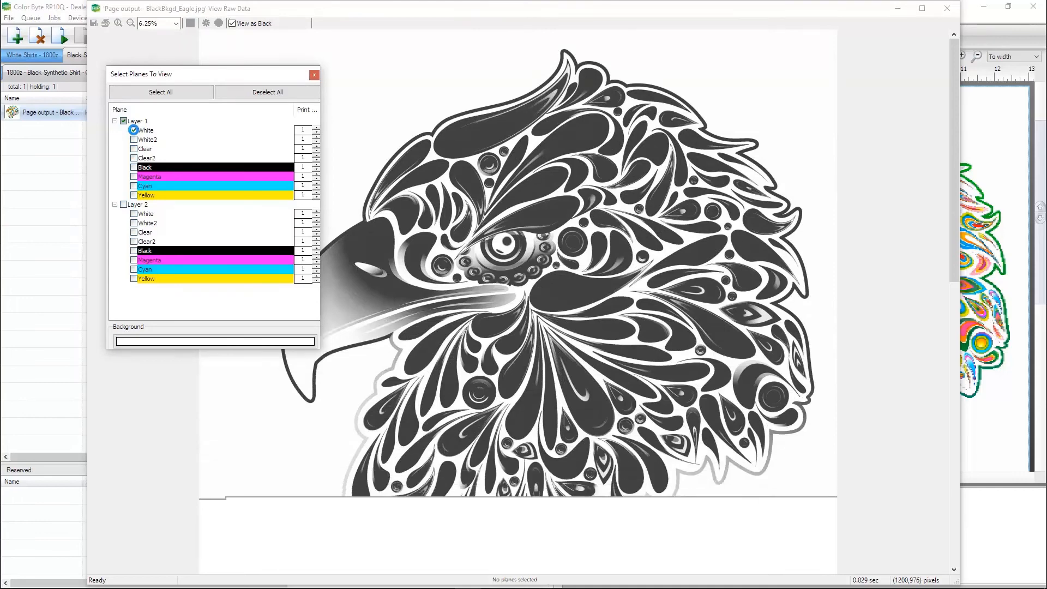
pyautogui.click(315, 74)
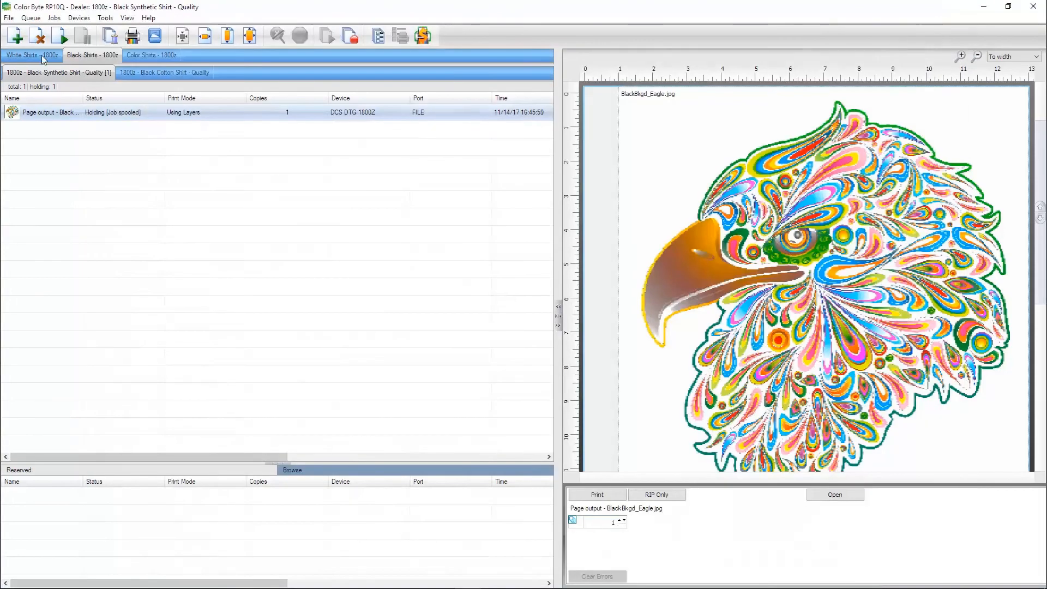
# Step: Import GreenIguana.jpg into White Shirts - Fast and bring up the new job's actions
pyautogui.click(9, 18)
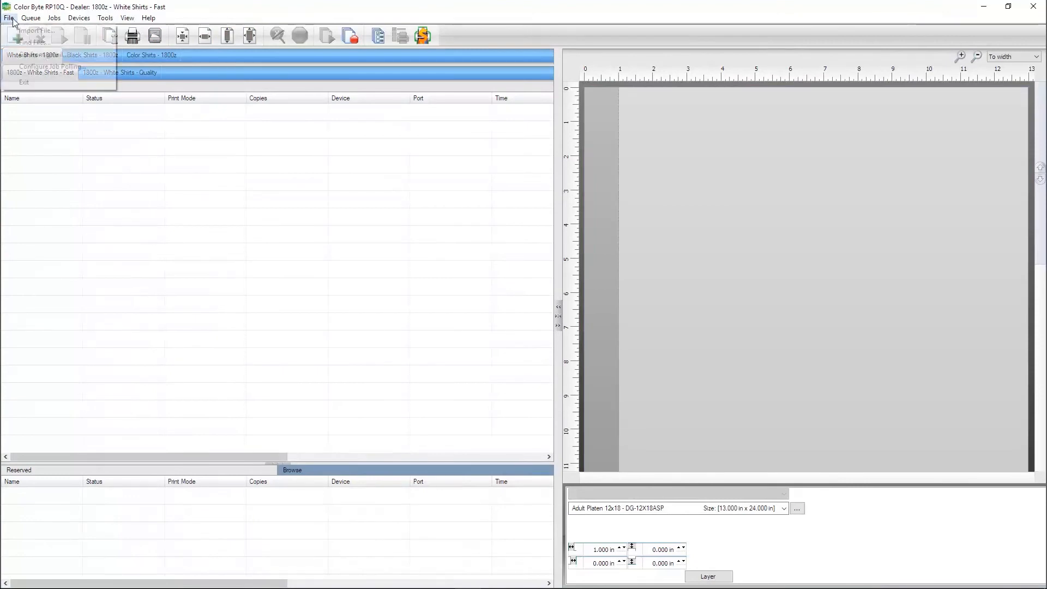
pyautogui.click(34, 30)
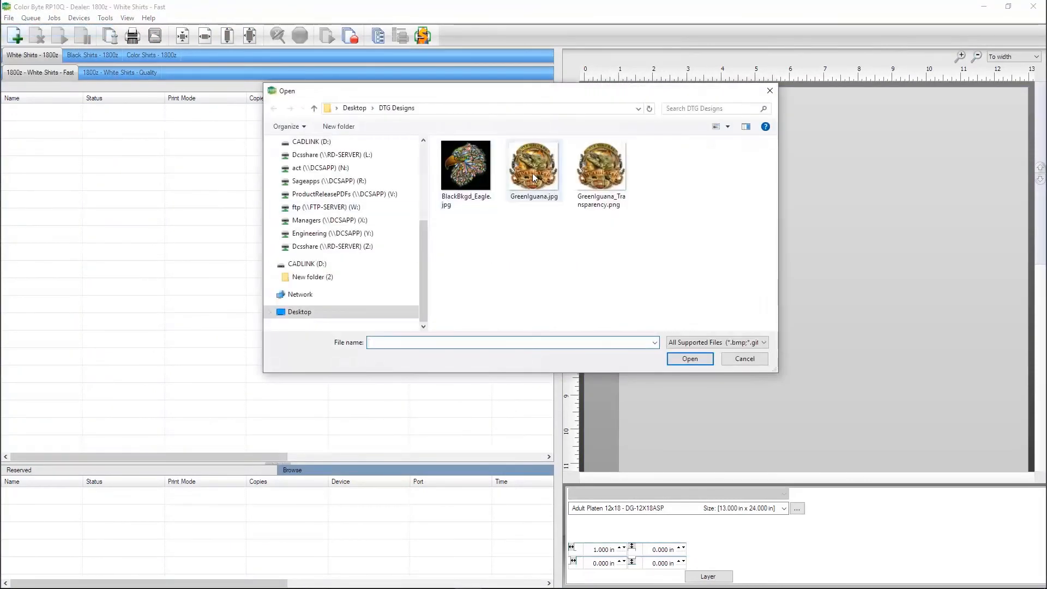
pyautogui.click(532, 163)
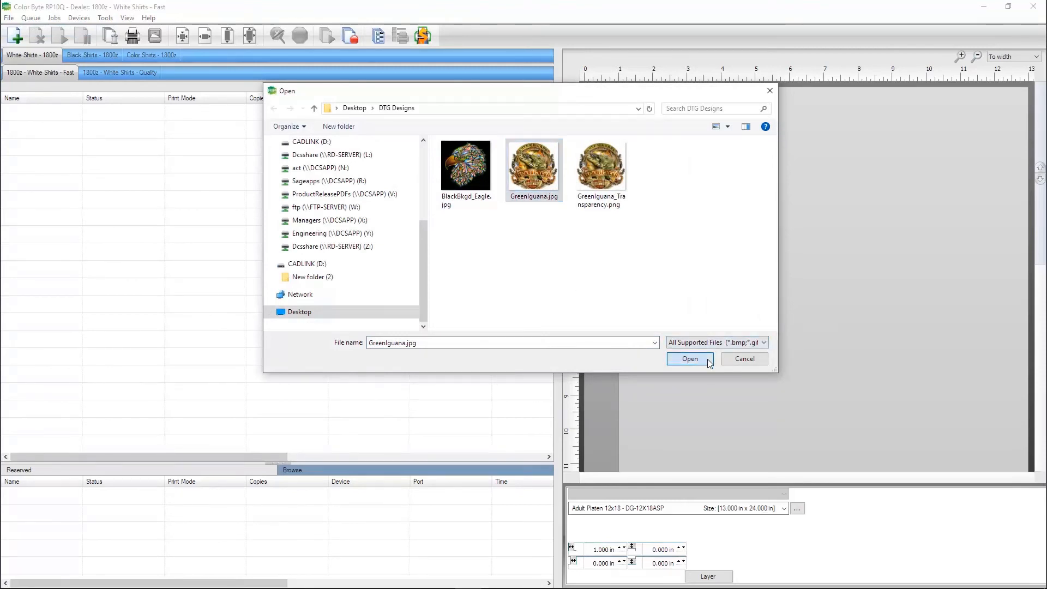
pyautogui.click(690, 359)
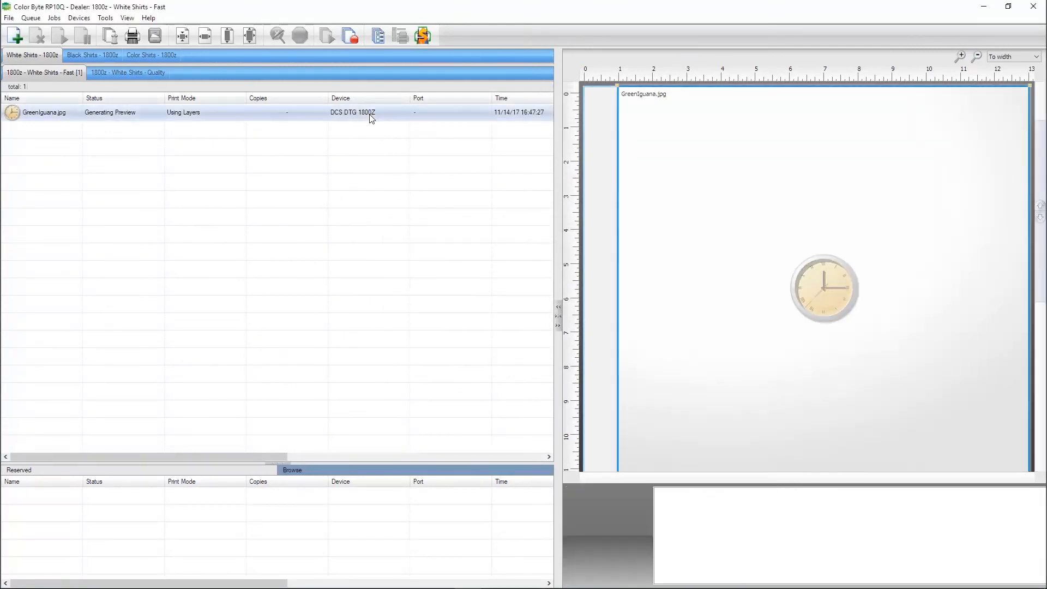
pyautogui.rightClick(44, 111)
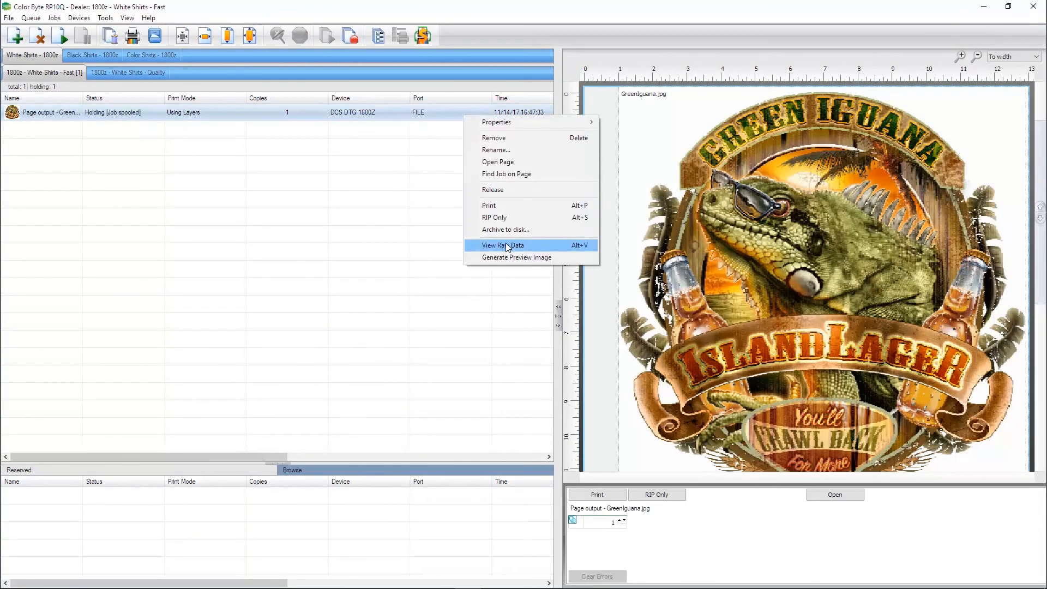
# Step: Open the GreenIguana.jpg output's raw data in black, deselect all planes, and tick the Clear plane
pyautogui.click(502, 245)
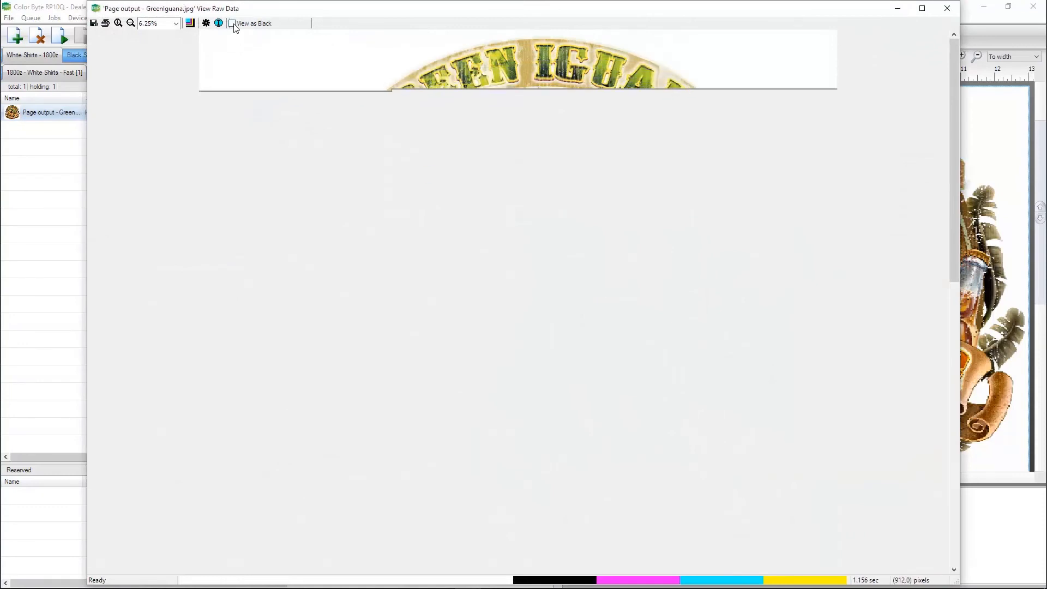
pyautogui.click(231, 24)
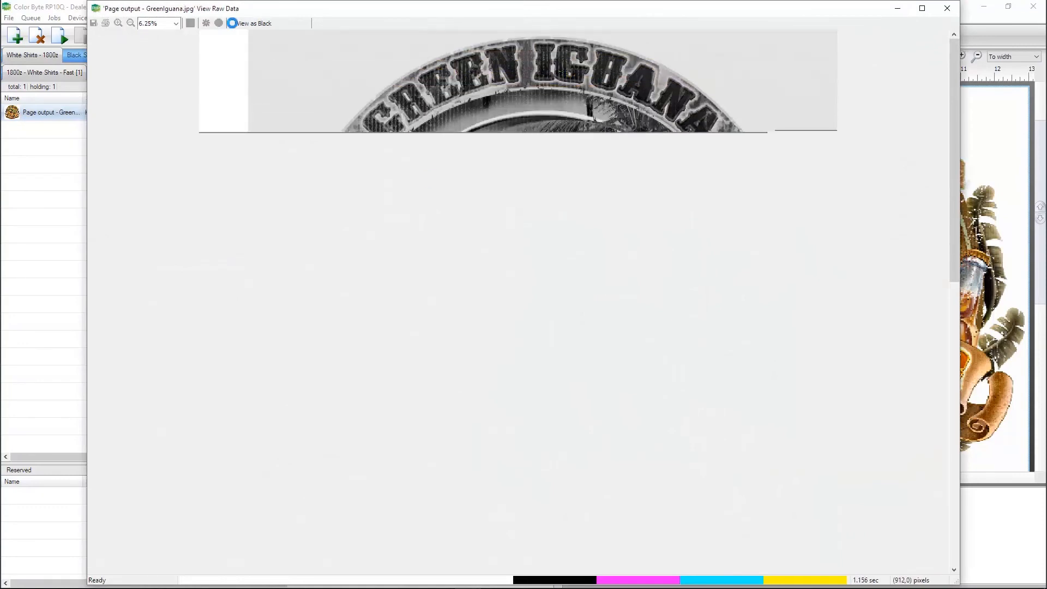
pyautogui.click(190, 23)
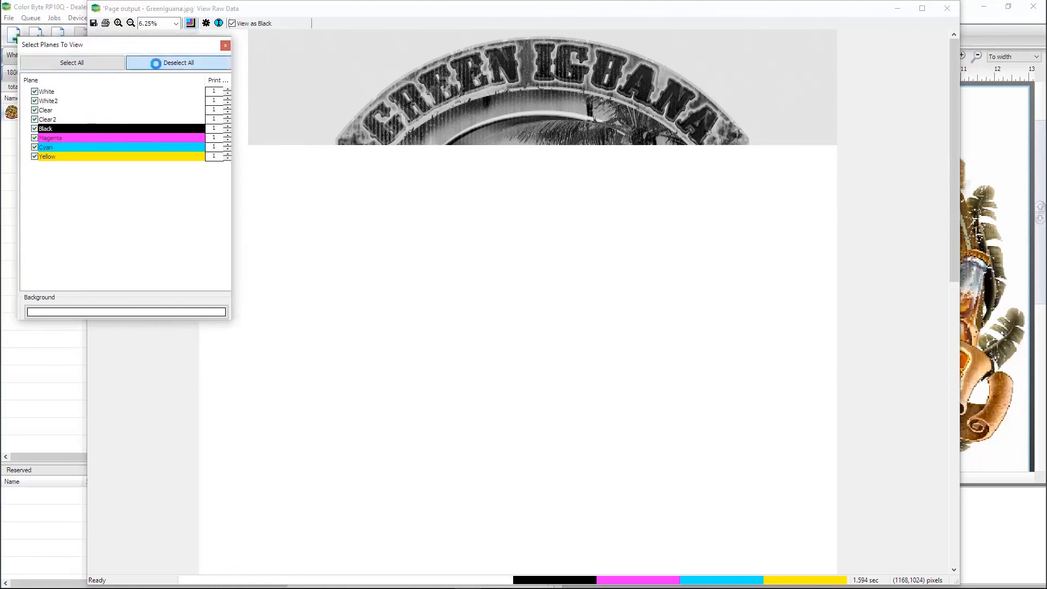
pyautogui.click(179, 62)
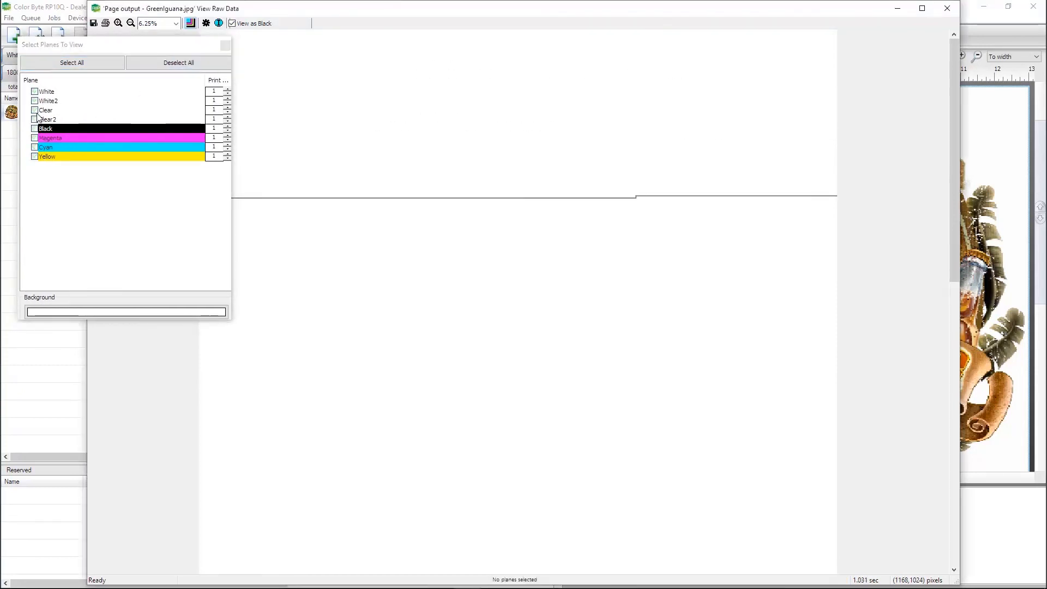
pyautogui.click(35, 111)
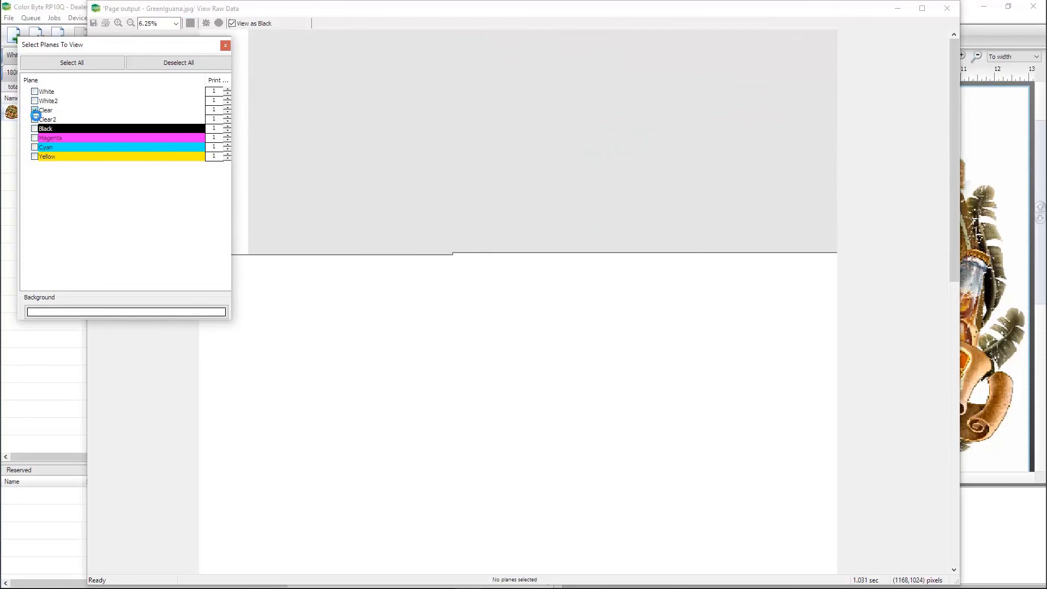